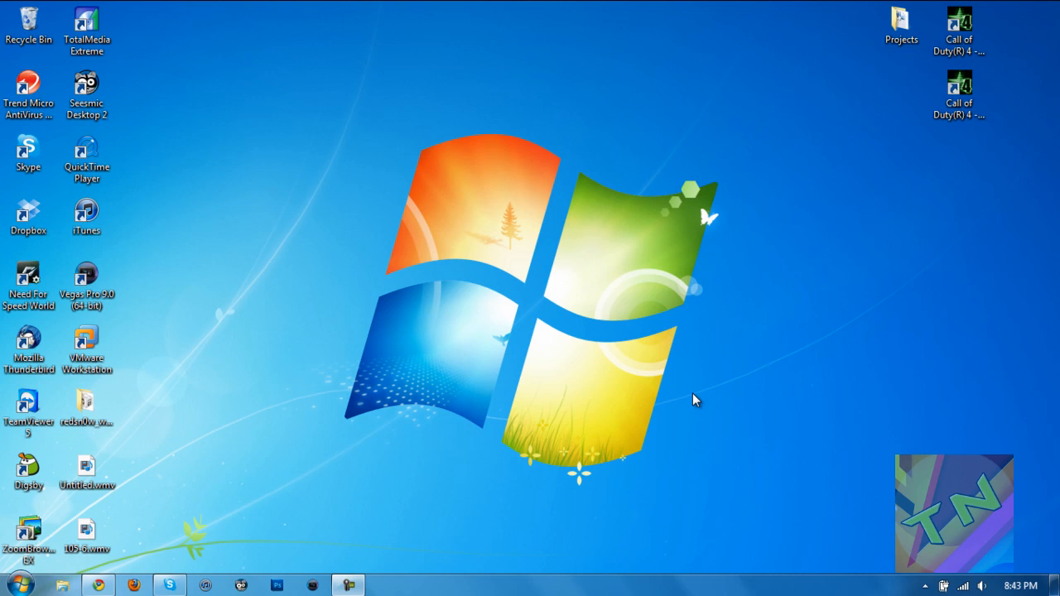
mouse_move(490, 158)
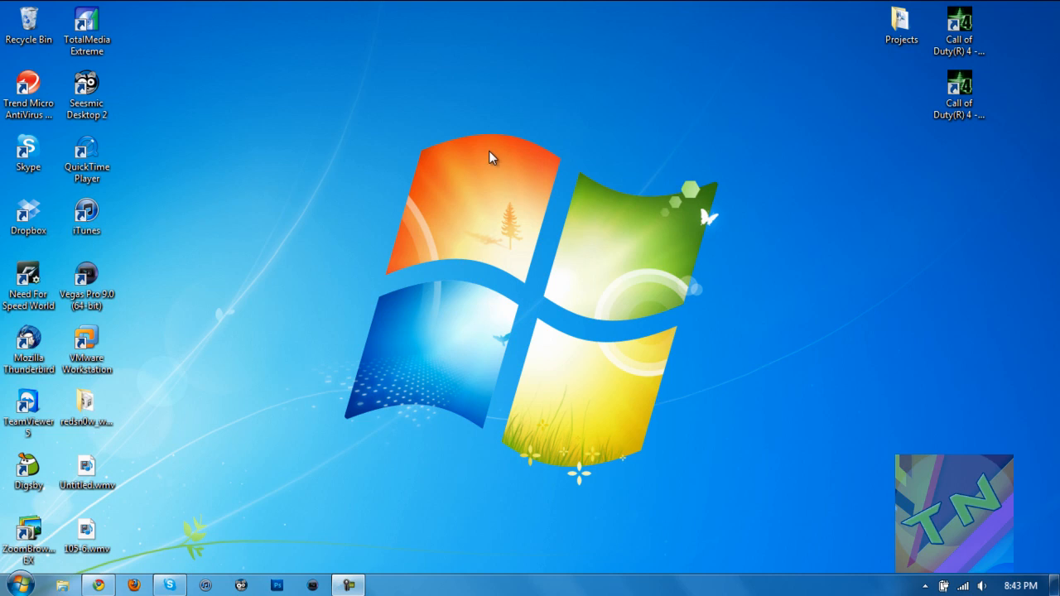
mouse_move(152, 215)
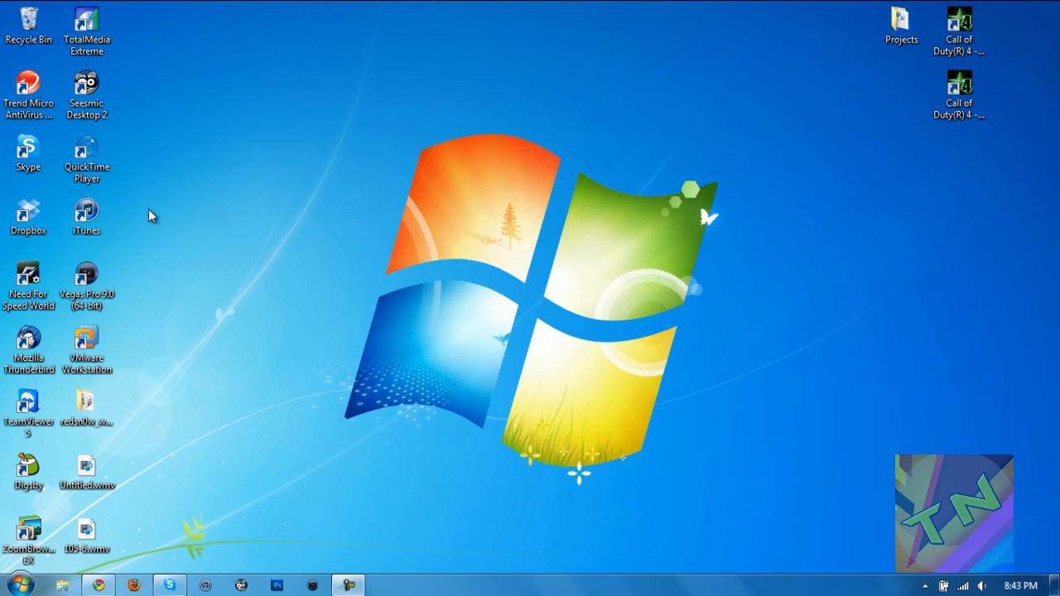
Bring Chrome to the front while the cham5.exe installer downloads
left_click(99, 585)
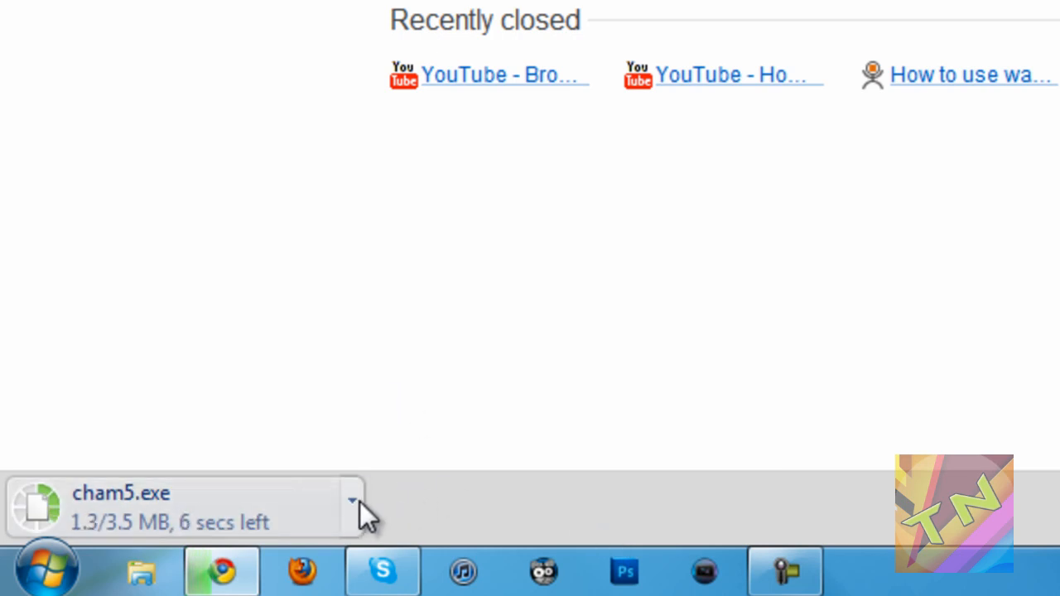
mouse_move(563, 380)
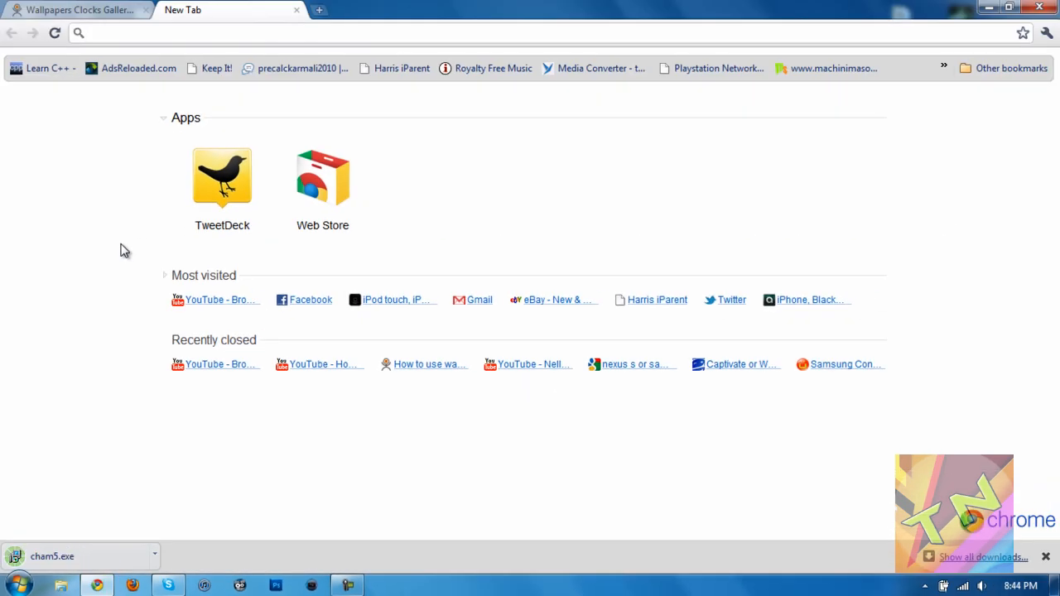
Browse the Vladstudio Wallpapers Clocks Gallery down to the Night Launch clock
left_click(75, 10)
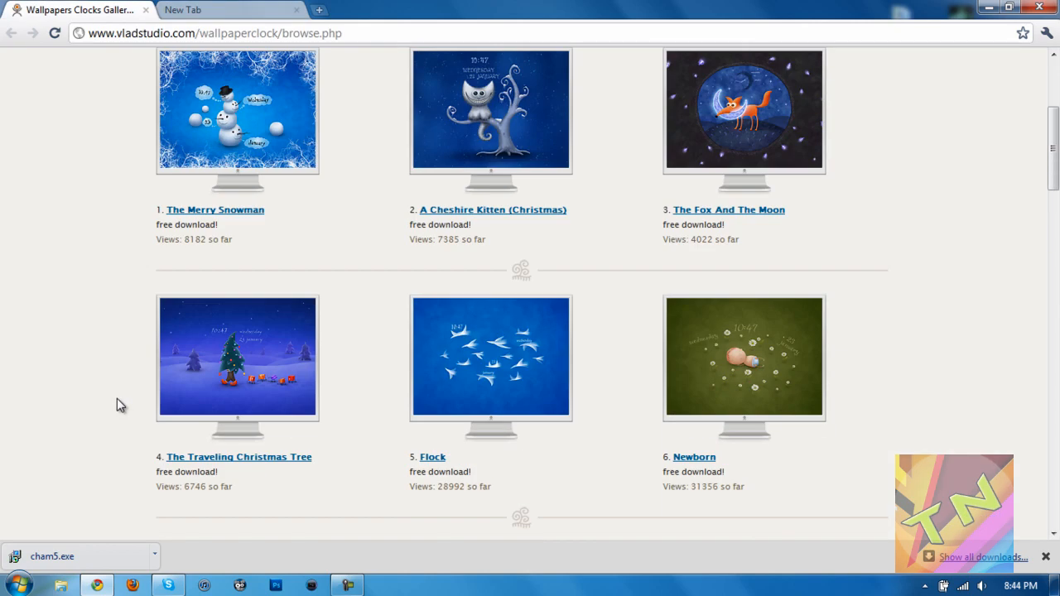
scroll("up", 3)
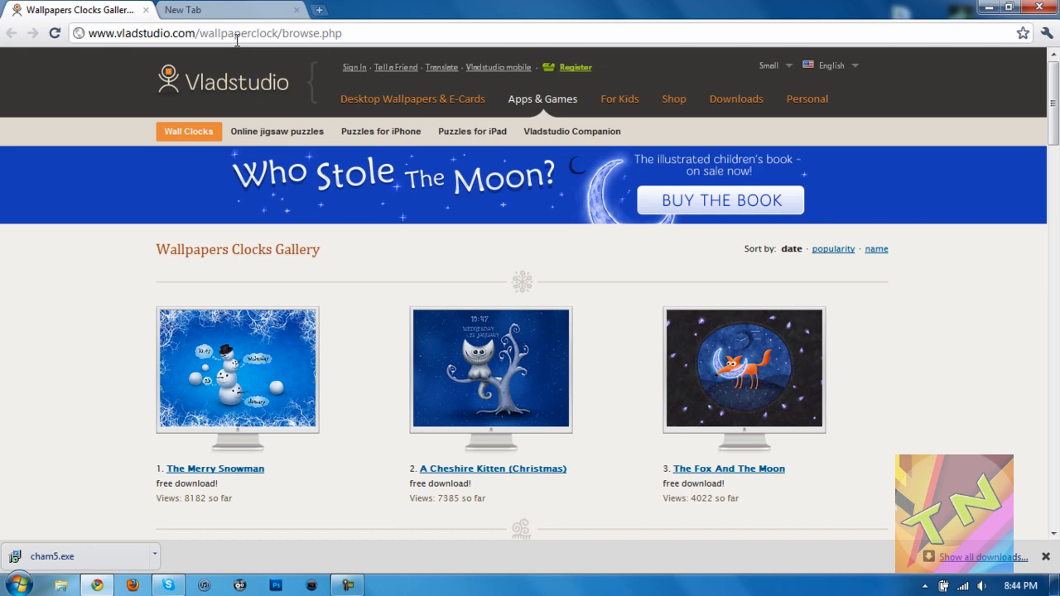
mouse_move(139, 304)
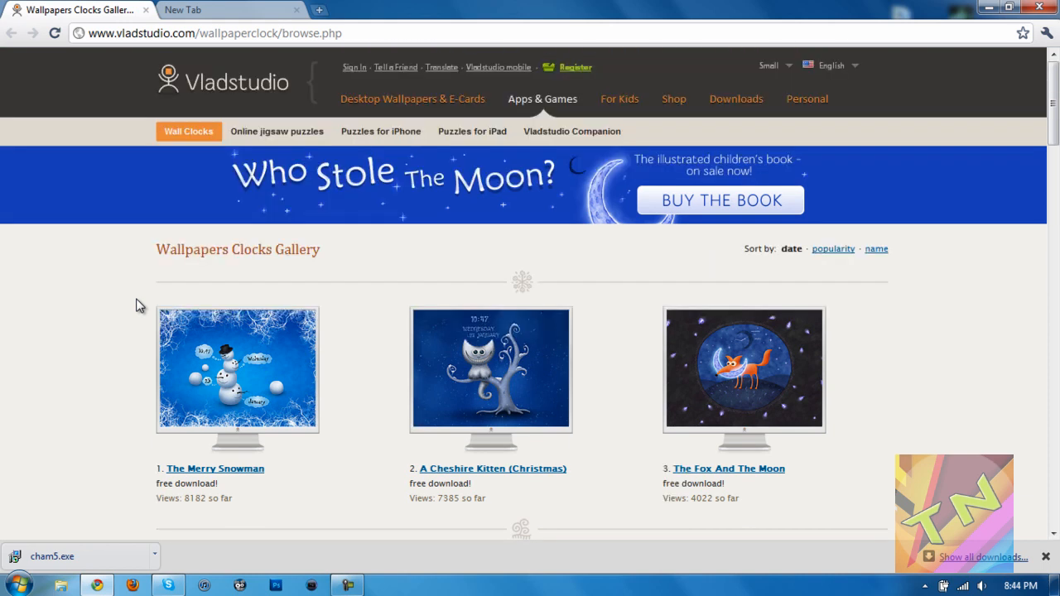
scroll("down", 3)
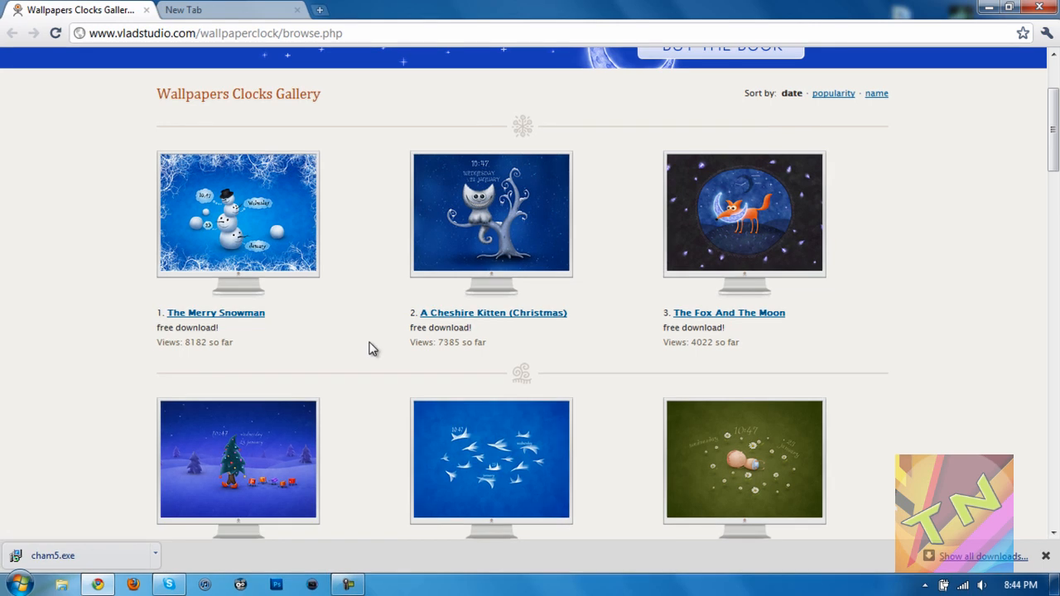
mouse_move(940, 258)
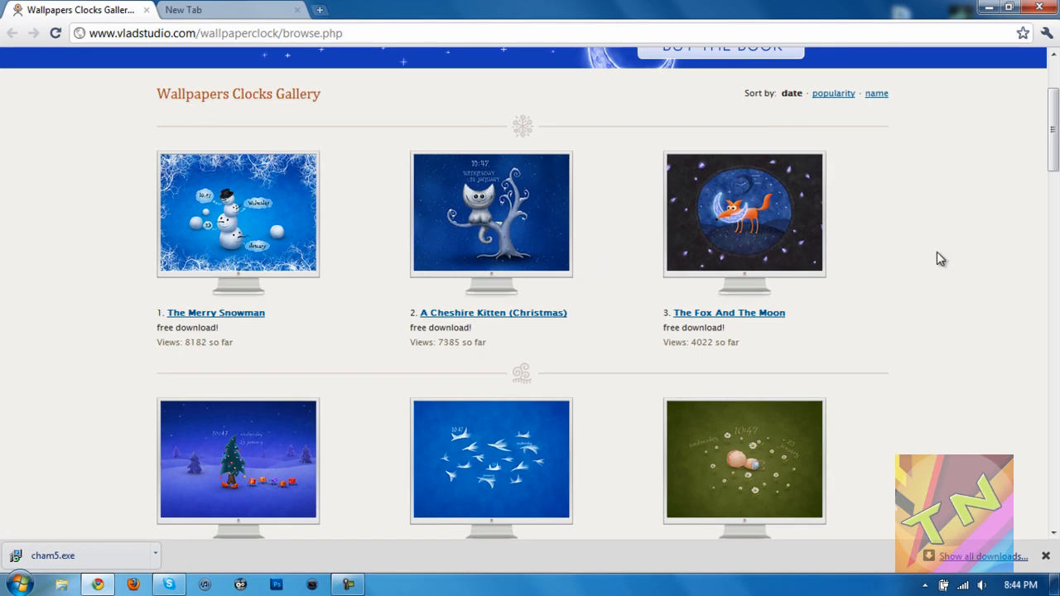
mouse_move(752, 189)
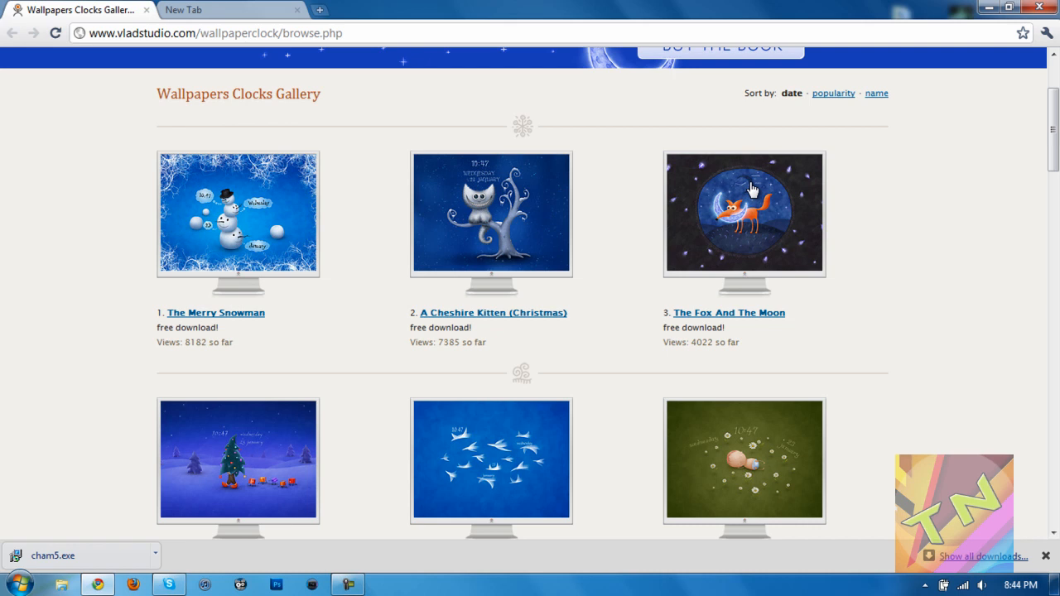
mouse_move(931, 198)
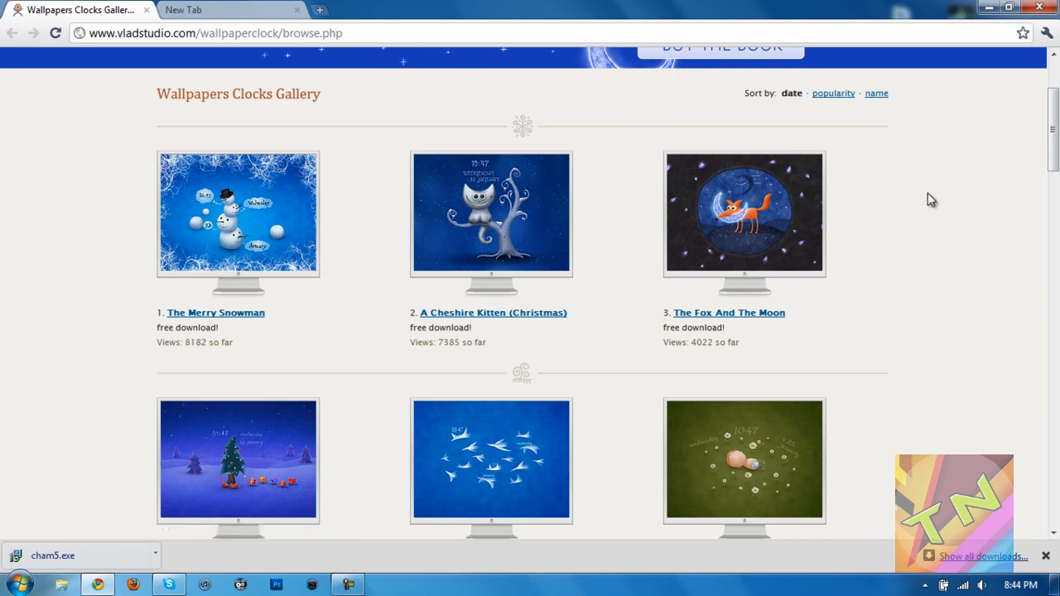
scroll("down", 3)
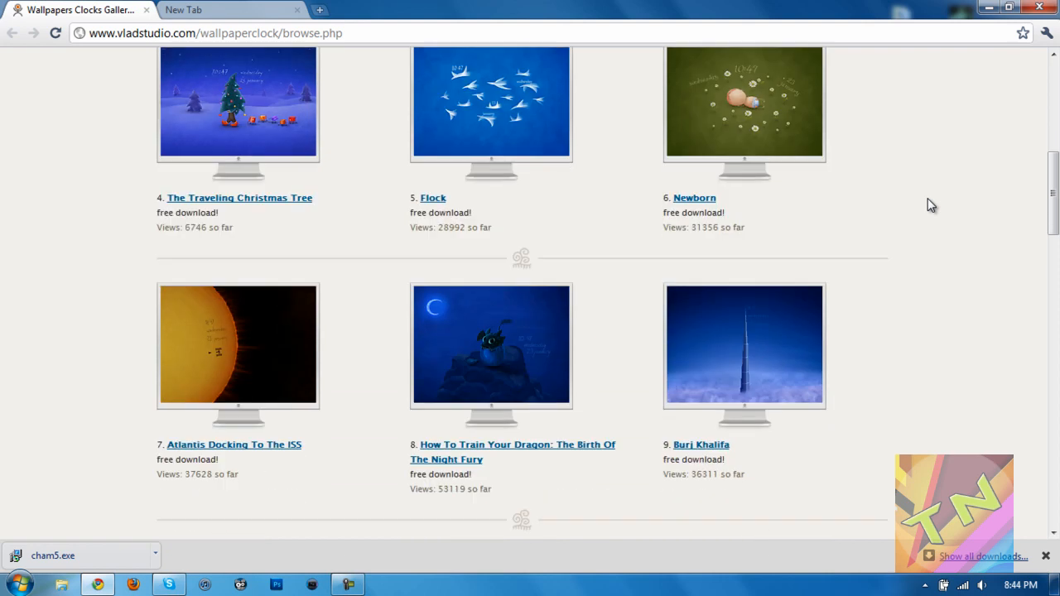
scroll("down", 3)
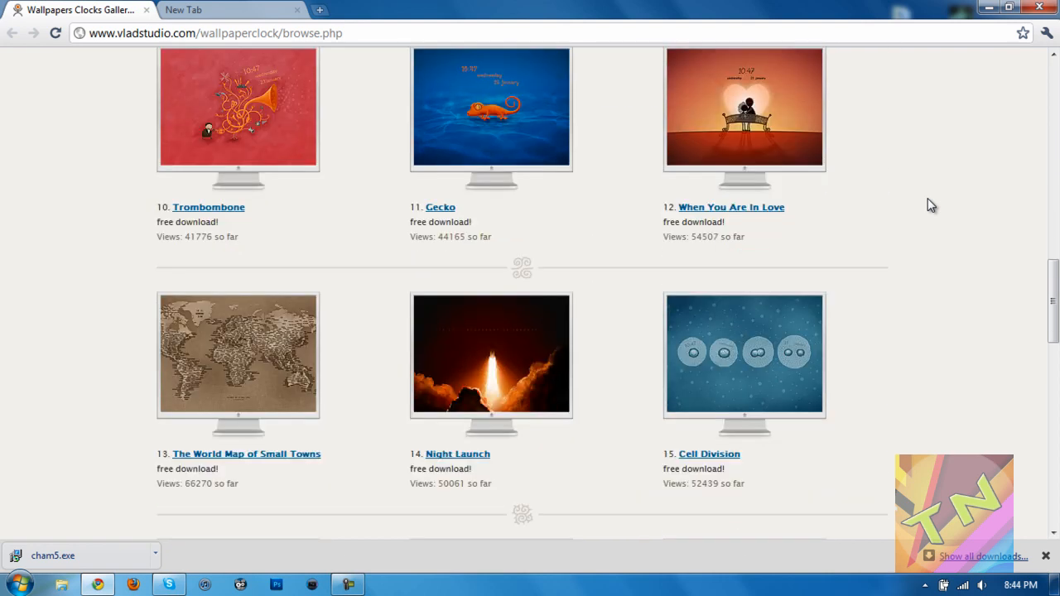
scroll("down", 3)
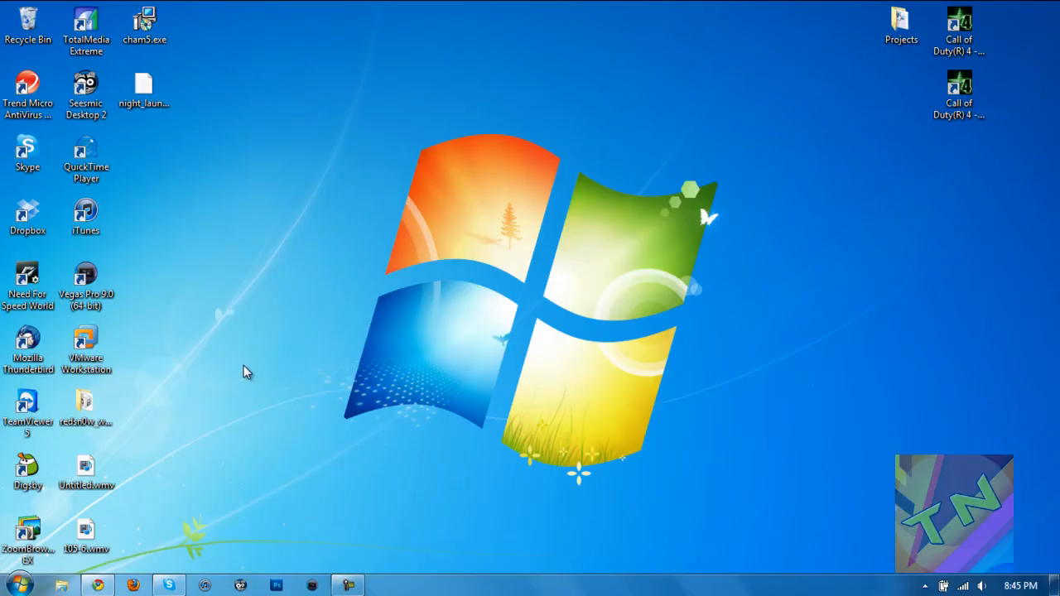
Launch the cham5.exe installer from the desktop, allowing the unverified publisher to run
left_click(144, 89)
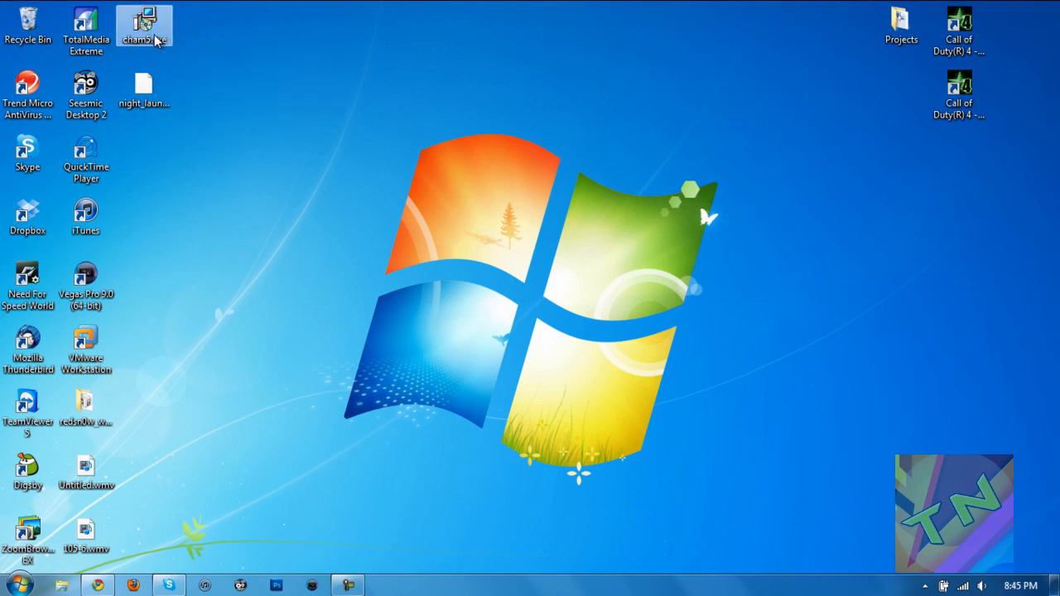
double_click(144, 25)
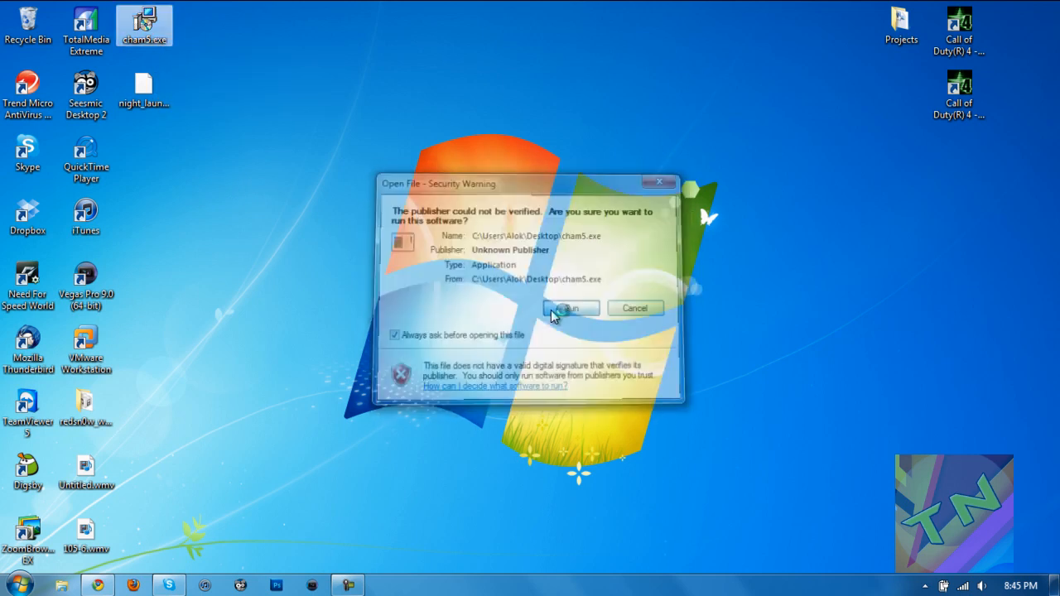
left_click(569, 307)
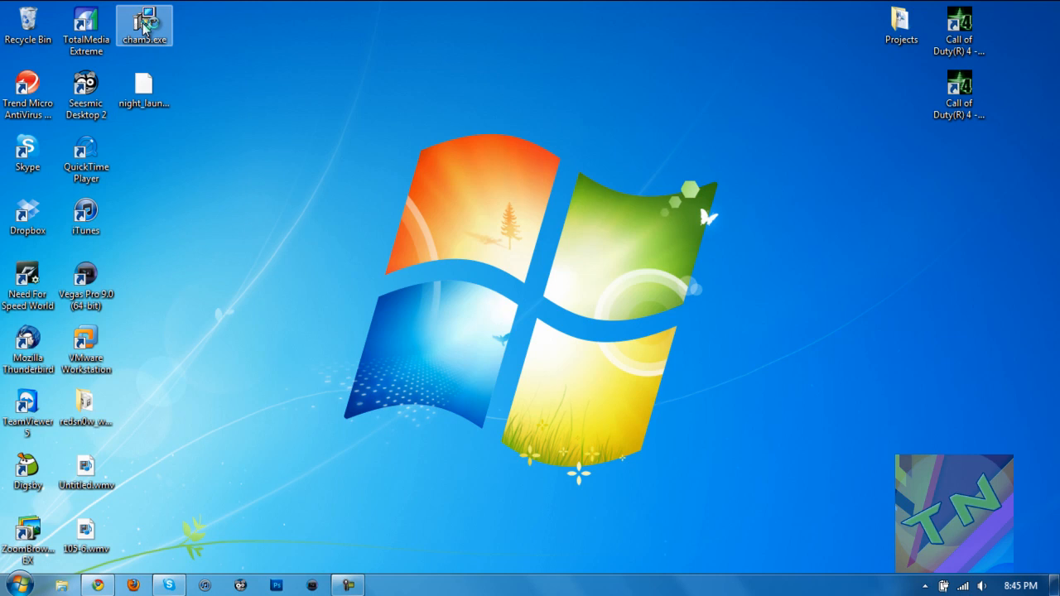
Complete the Chameleon Clock 5.1 setup wizard and finish it
double_click(144, 25)
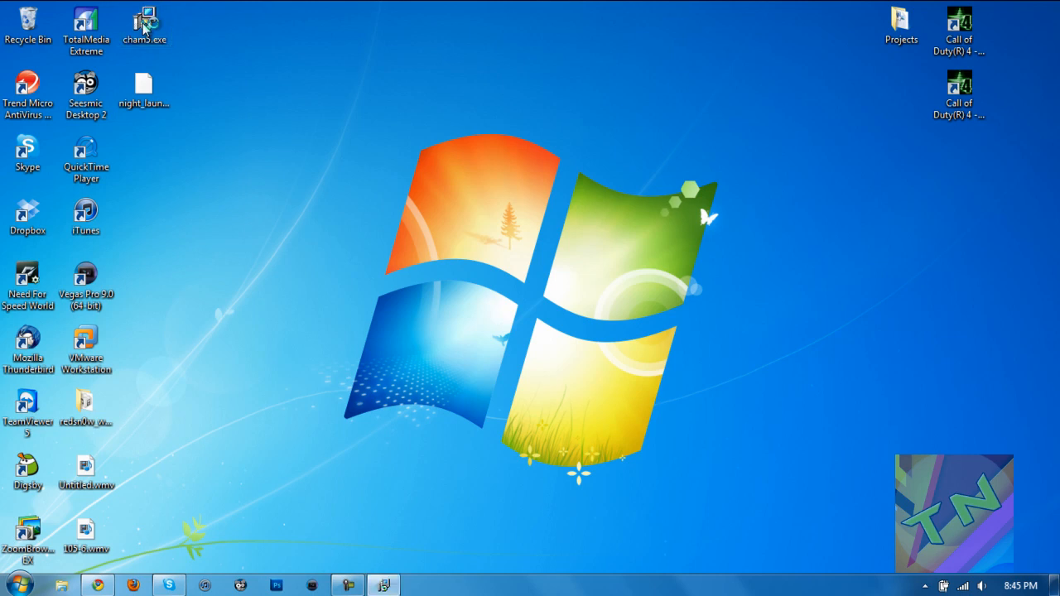
double_click(144, 24)
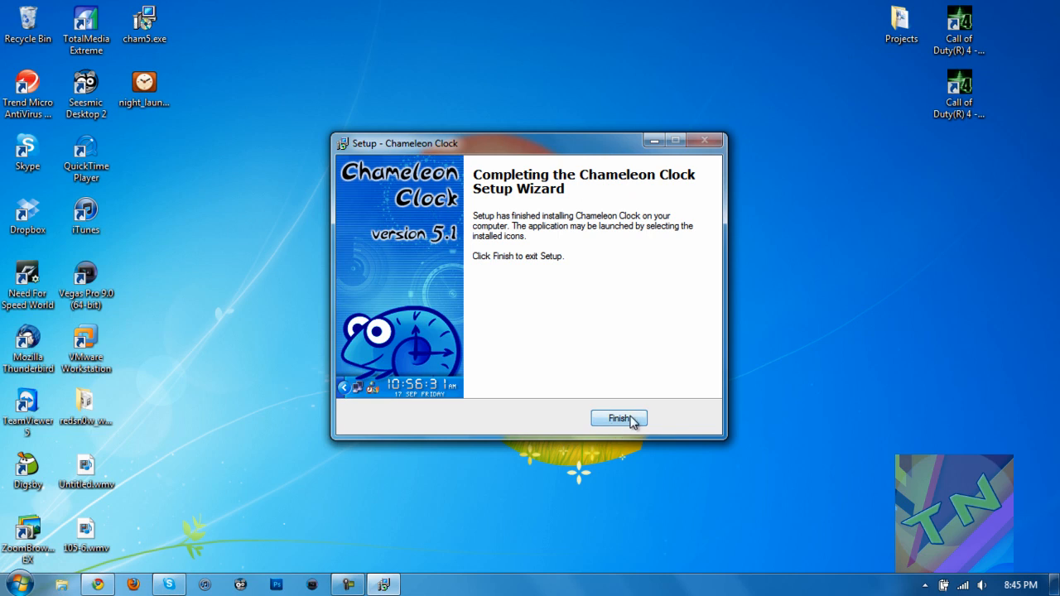
left_click(619, 418)
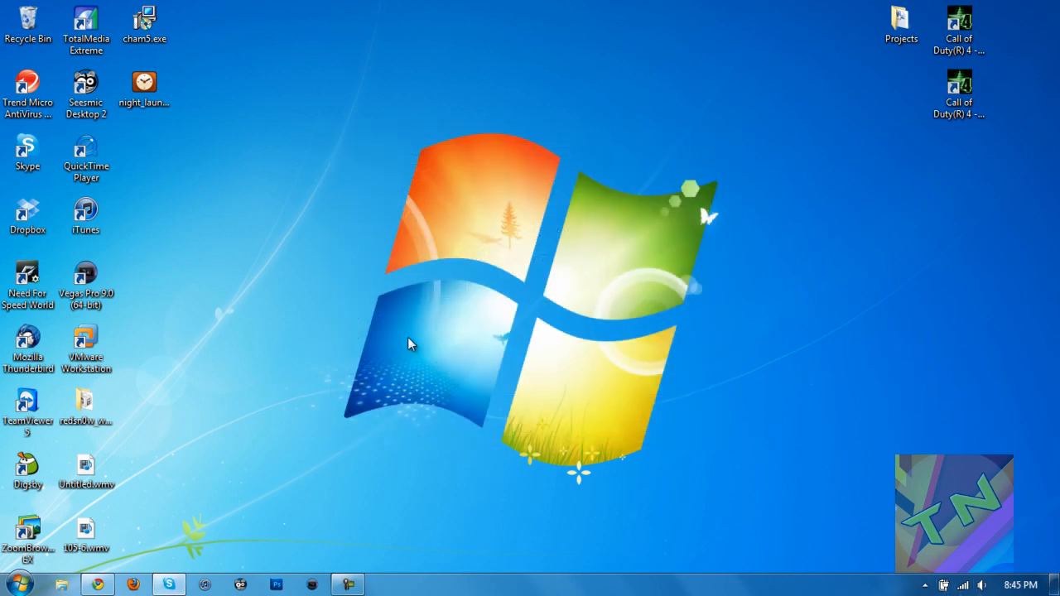
mouse_move(144, 87)
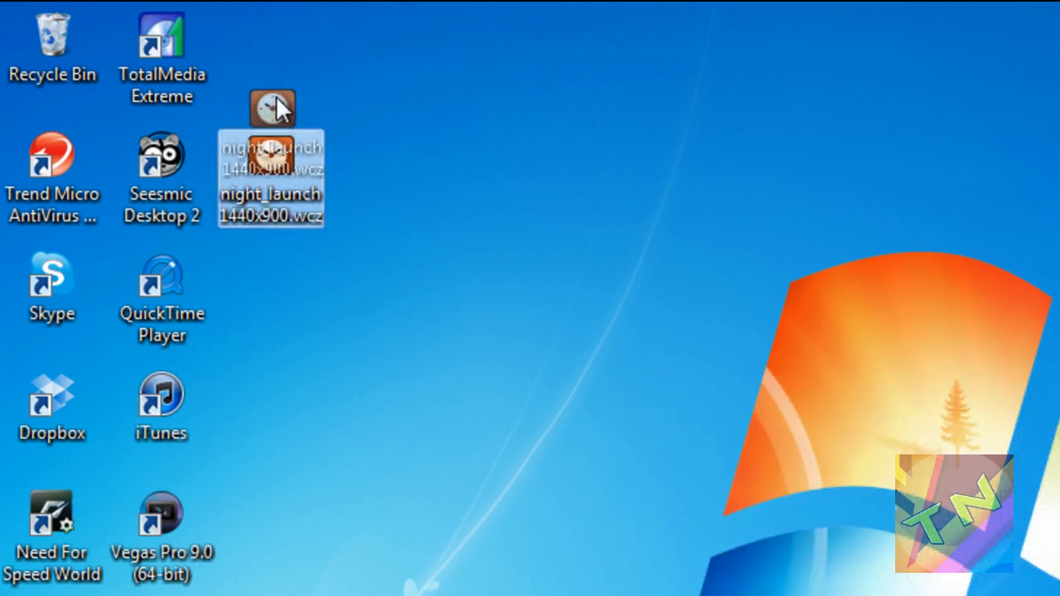
mouse_move(278, 37)
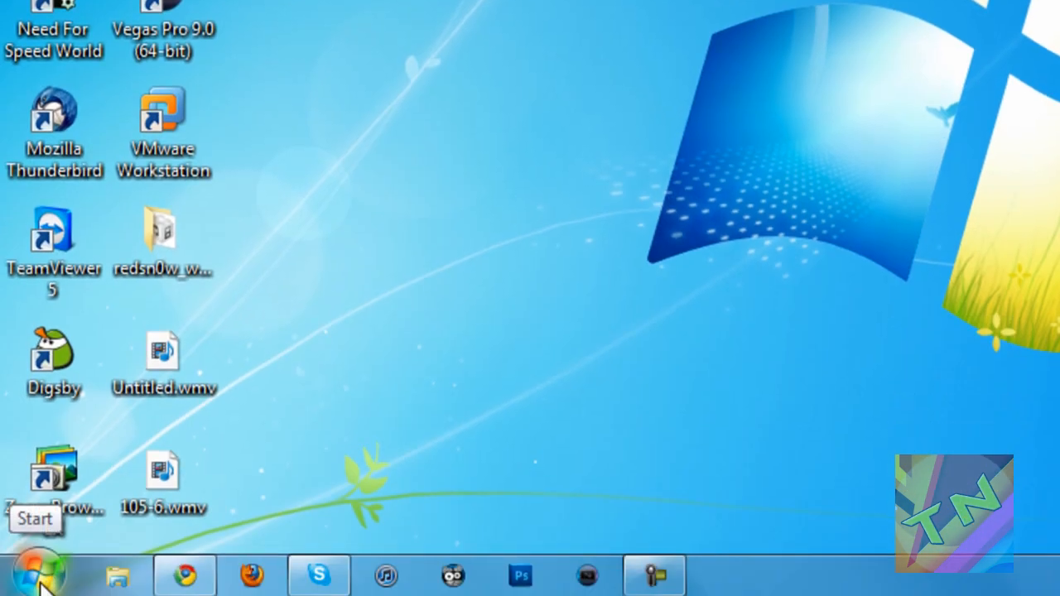
Browse from Computer into the C: drive, backing out of Program Files
left_click(37, 571)
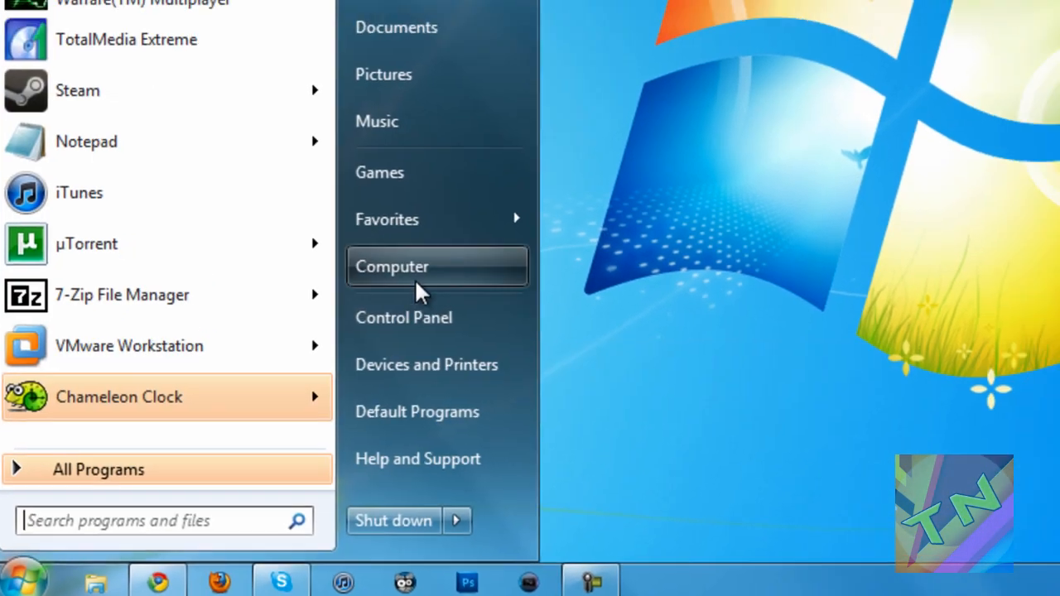
left_click(392, 265)
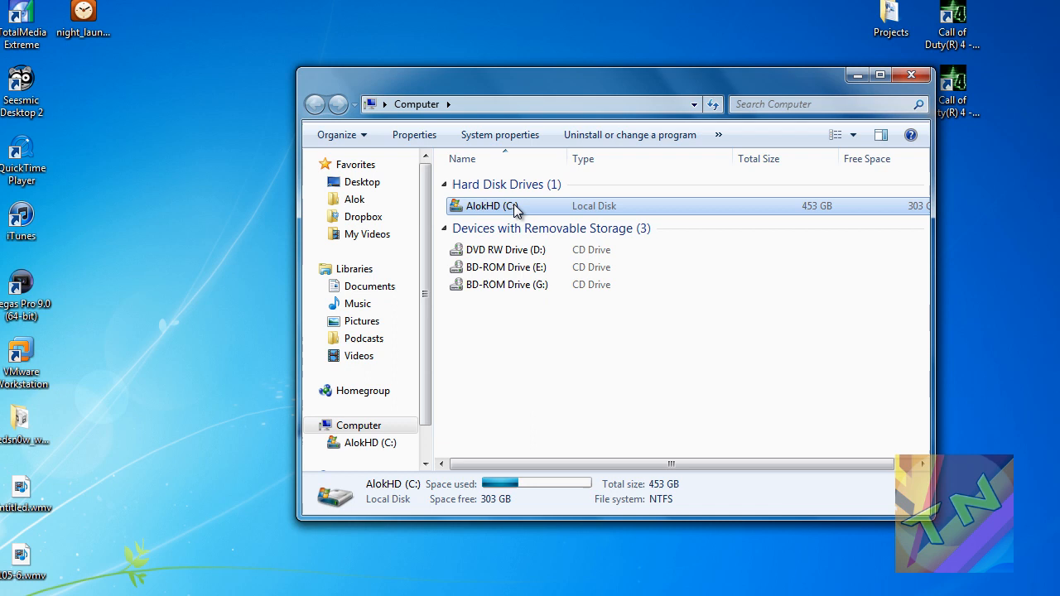
double_click(488, 206)
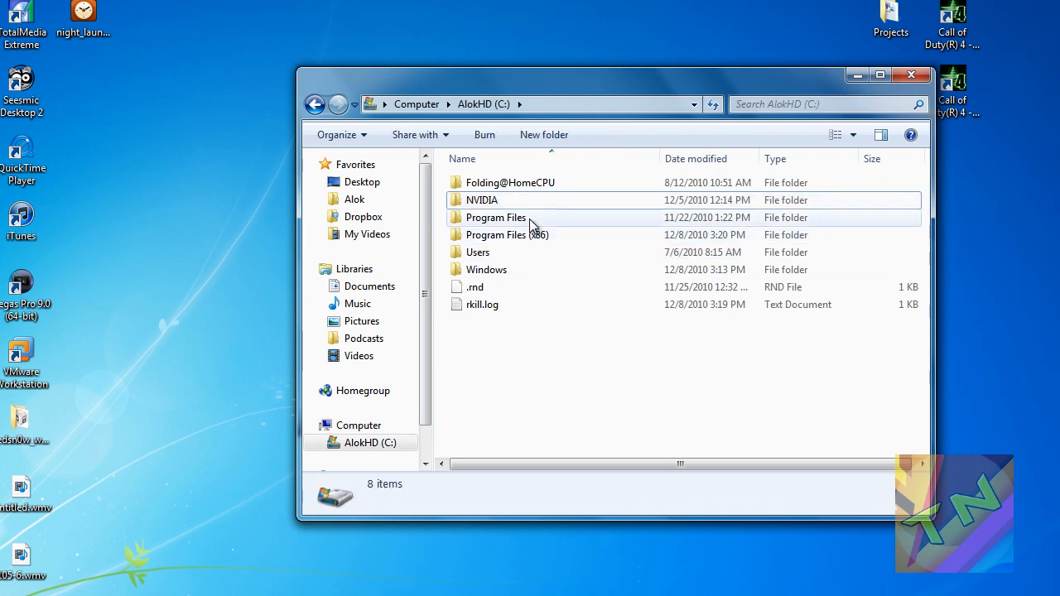
double_click(495, 217)
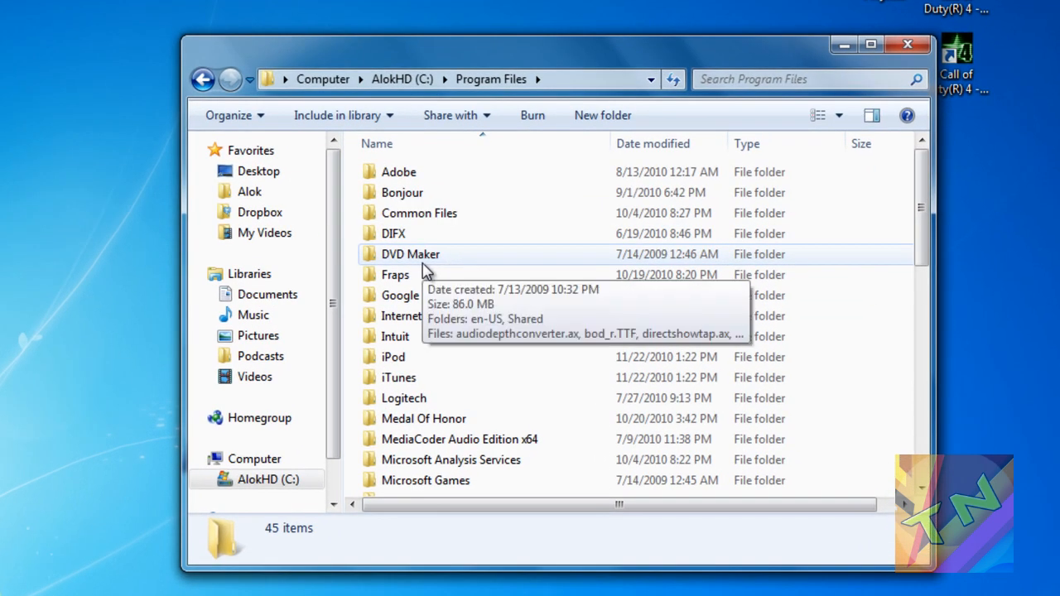
mouse_move(411, 252)
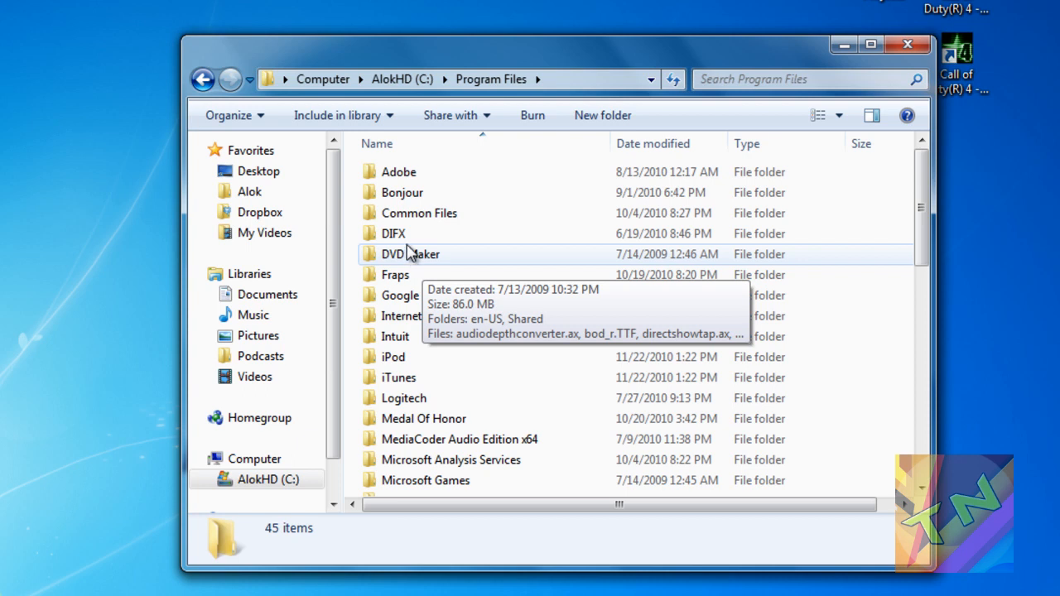
left_click(204, 79)
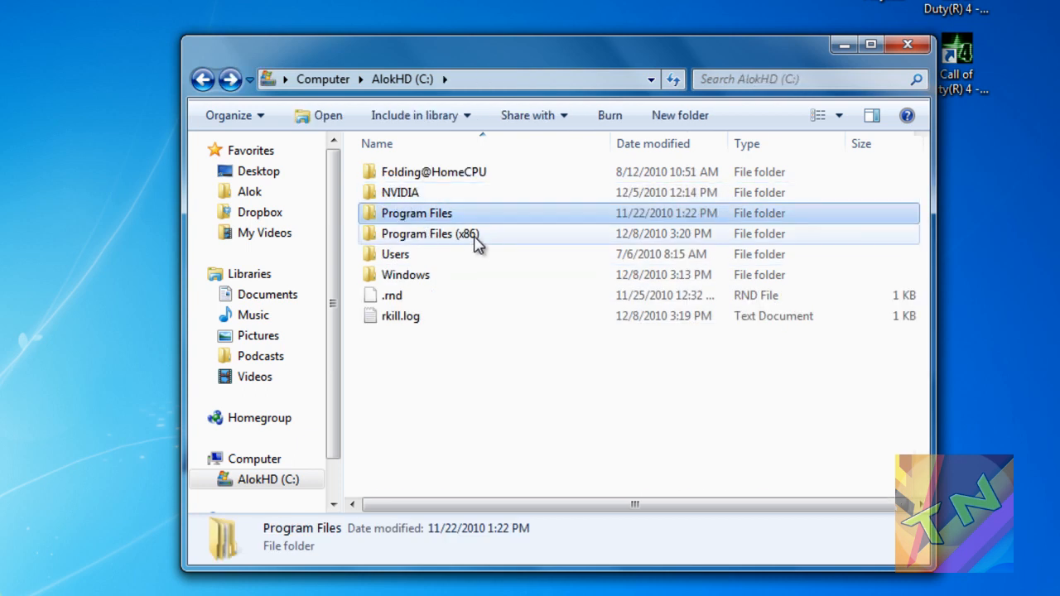
Navigate into Program Files (x86) > Chameleon Clock > Wallpapers
double_click(429, 234)
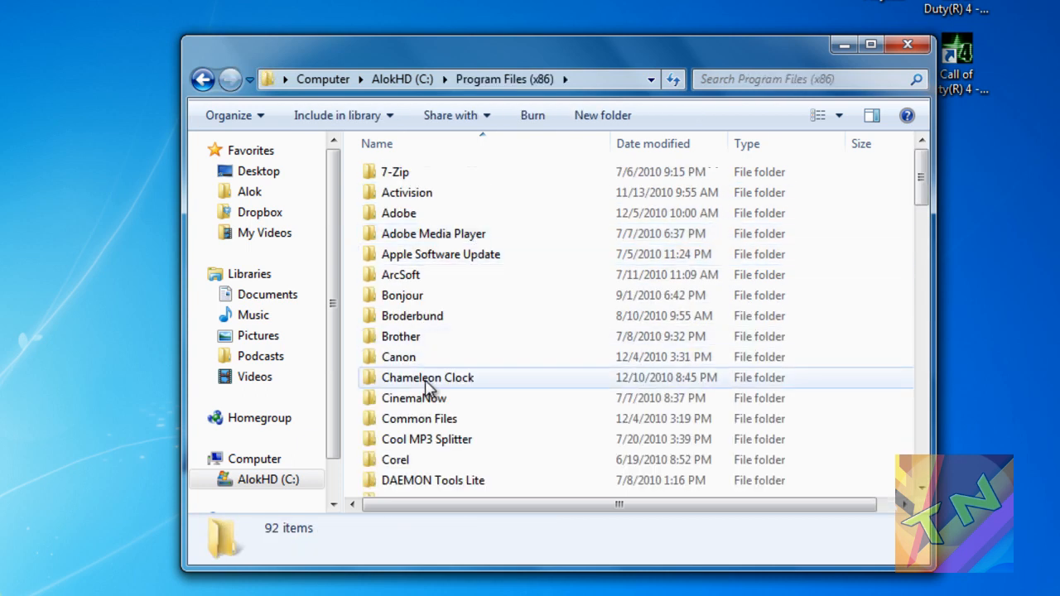
double_click(427, 378)
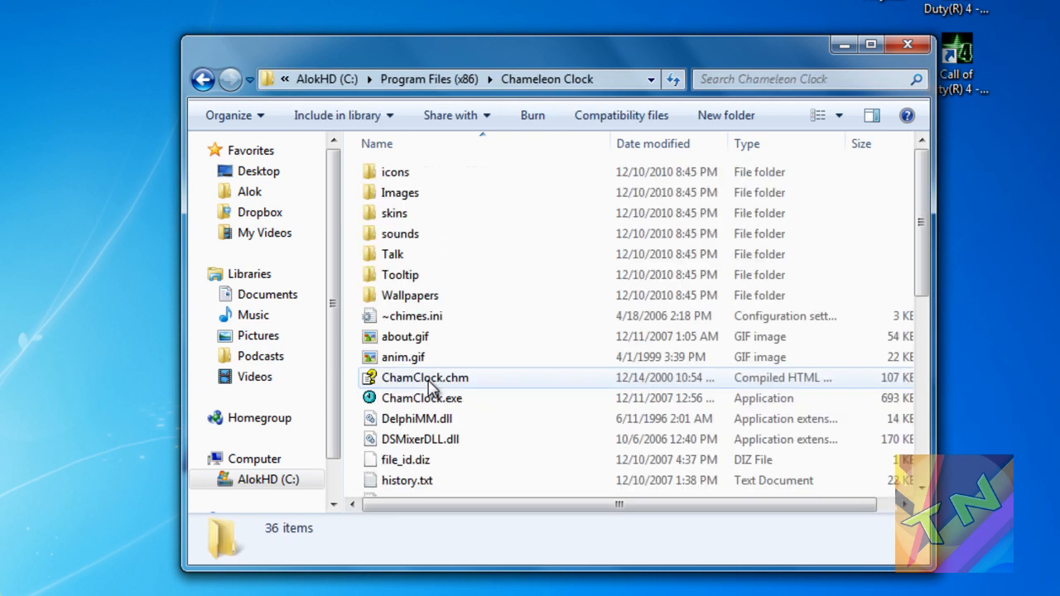
double_click(411, 295)
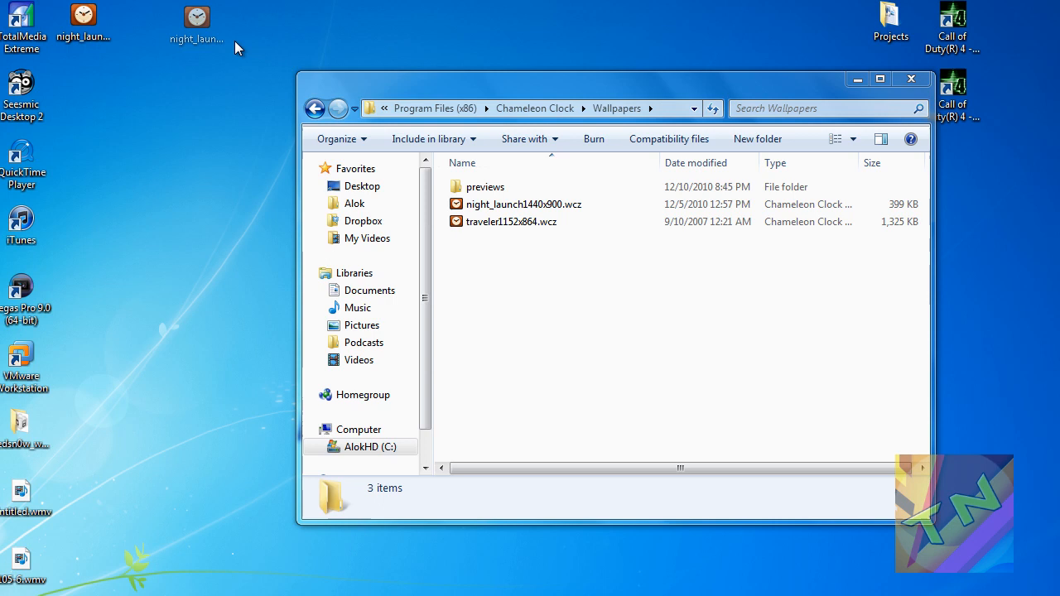
Move night_launch1440x900.wcz from the desktop into Wallpapers with administrator permission
left_click_drag(195, 25, 563, 285)
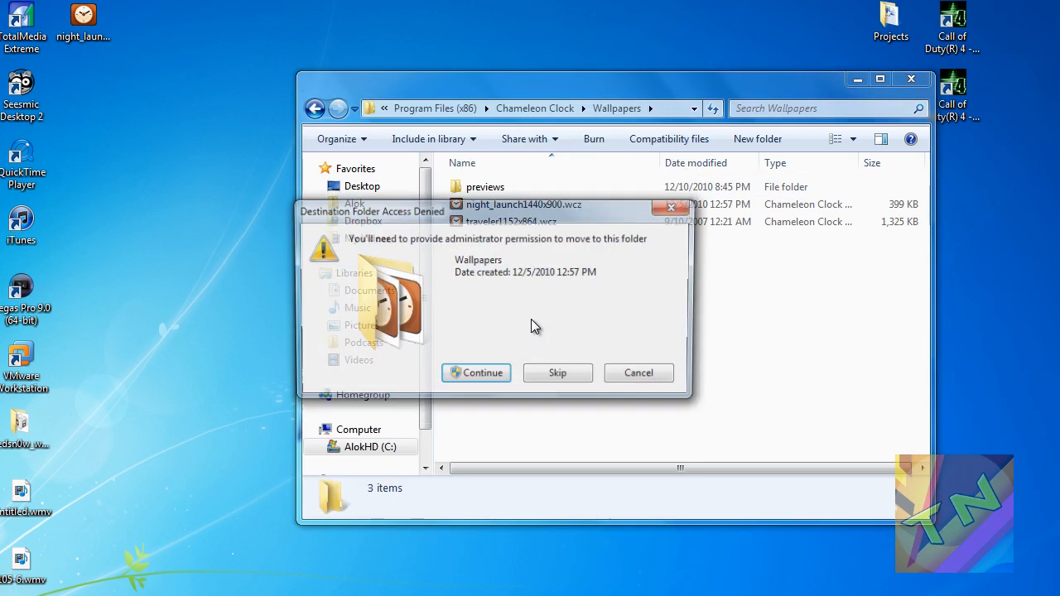
left_click(476, 373)
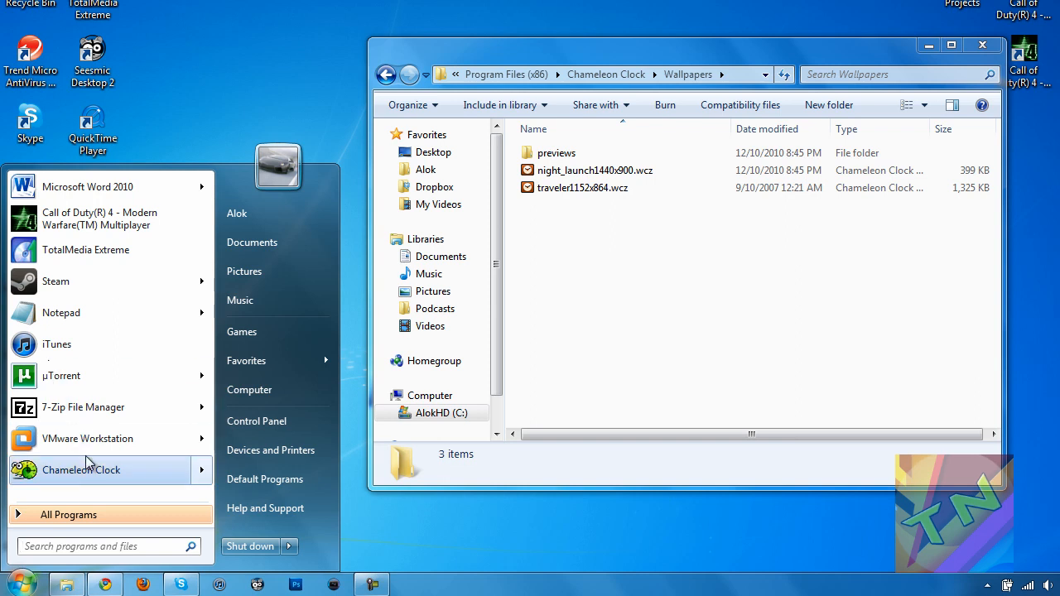
Launch Chameleon Clock, pass its intro tour and choose Order Later on the trial notice
left_click(81, 470)
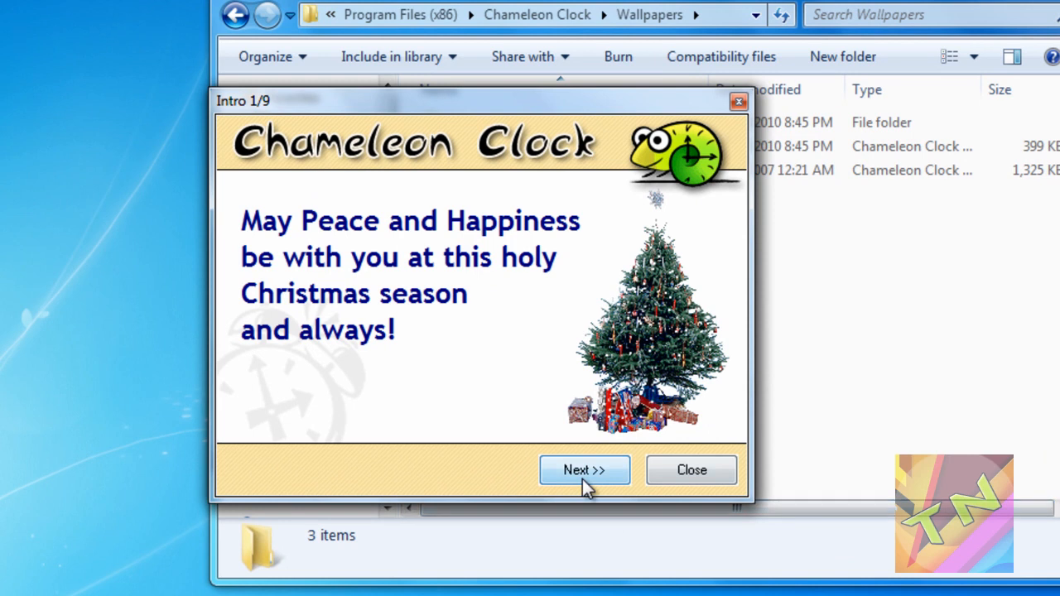
left_click(582, 470)
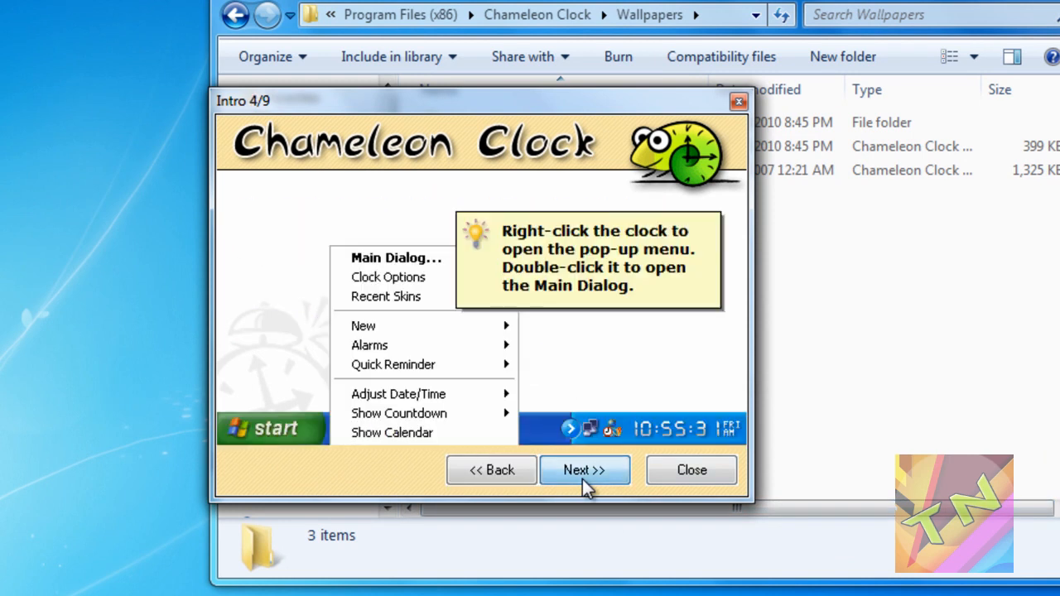
left_click(584, 470)
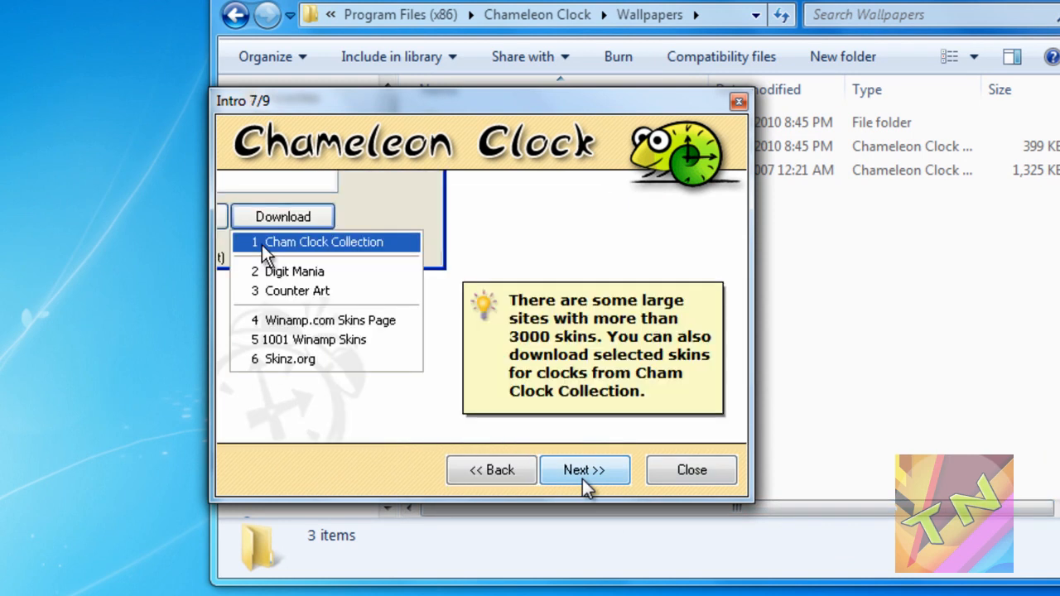
left_click(692, 470)
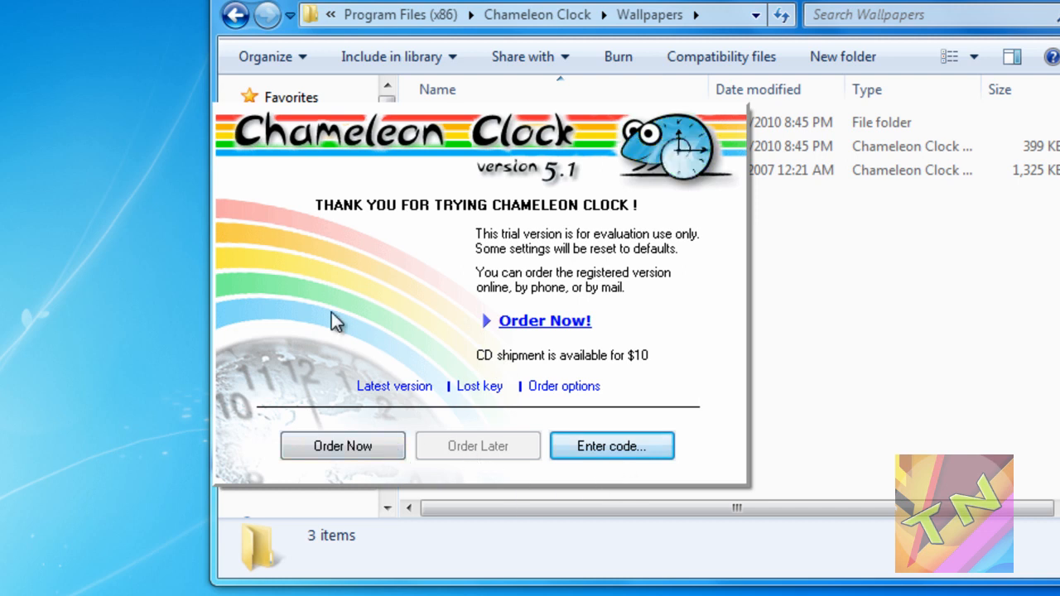
mouse_move(477, 445)
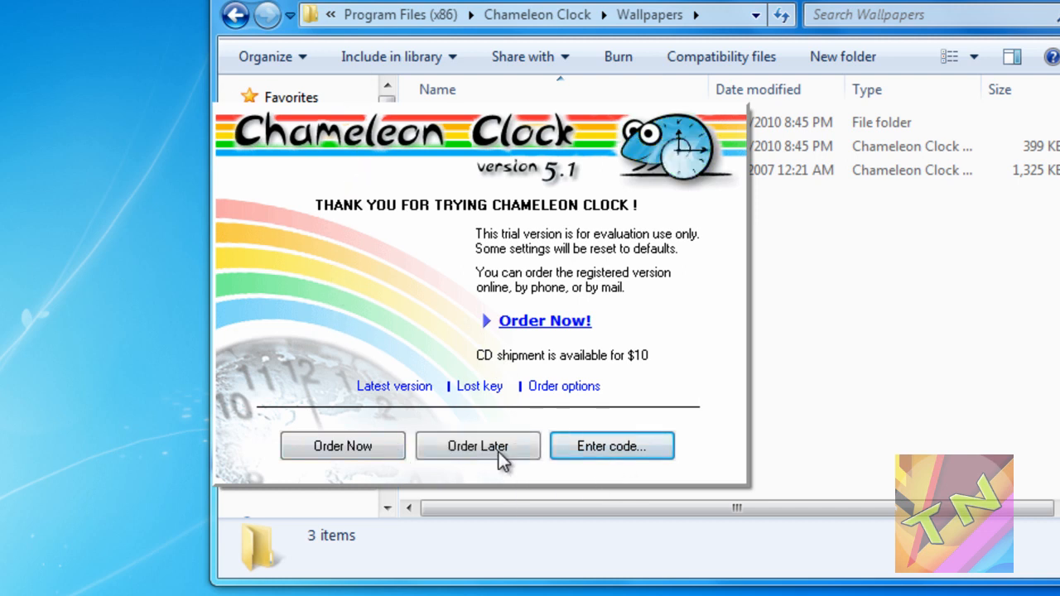
left_click(477, 445)
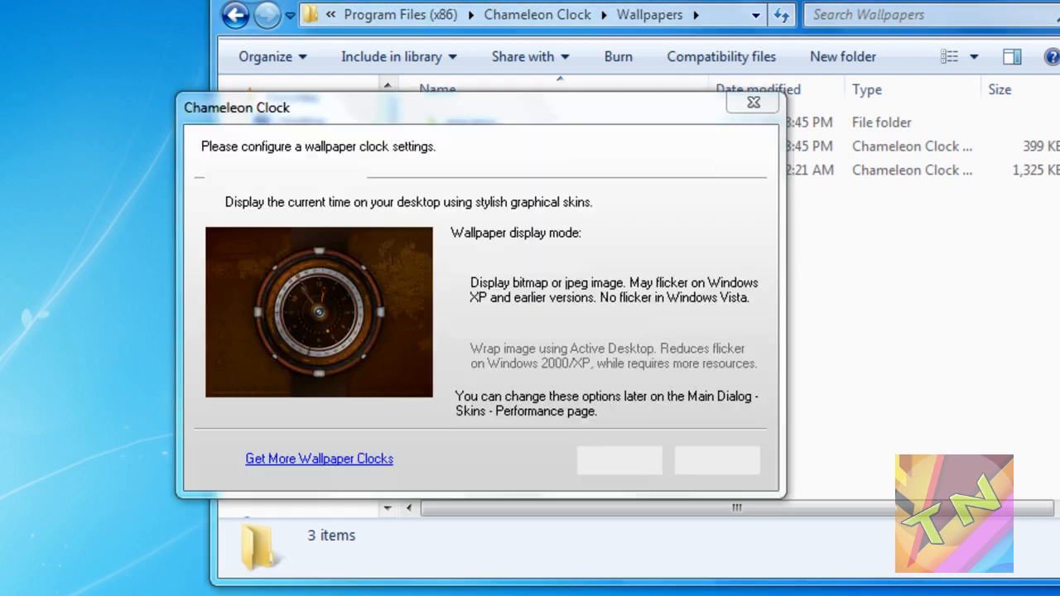
Enable the wallpaper clock in Native mode, confirm, and dismiss the wallpaper.dll error
left_click(212, 175)
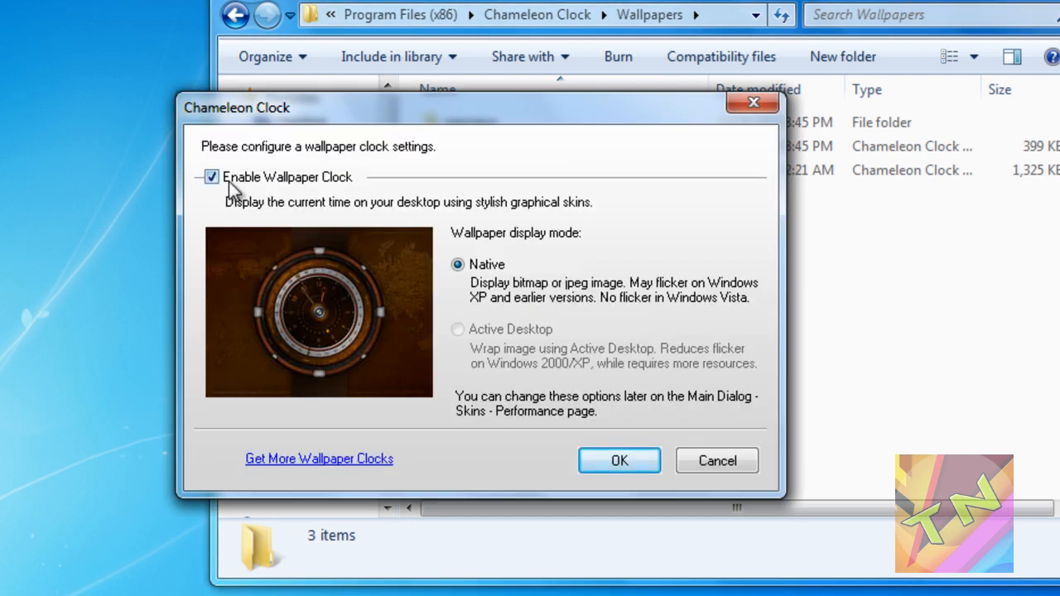
mouse_move(285, 247)
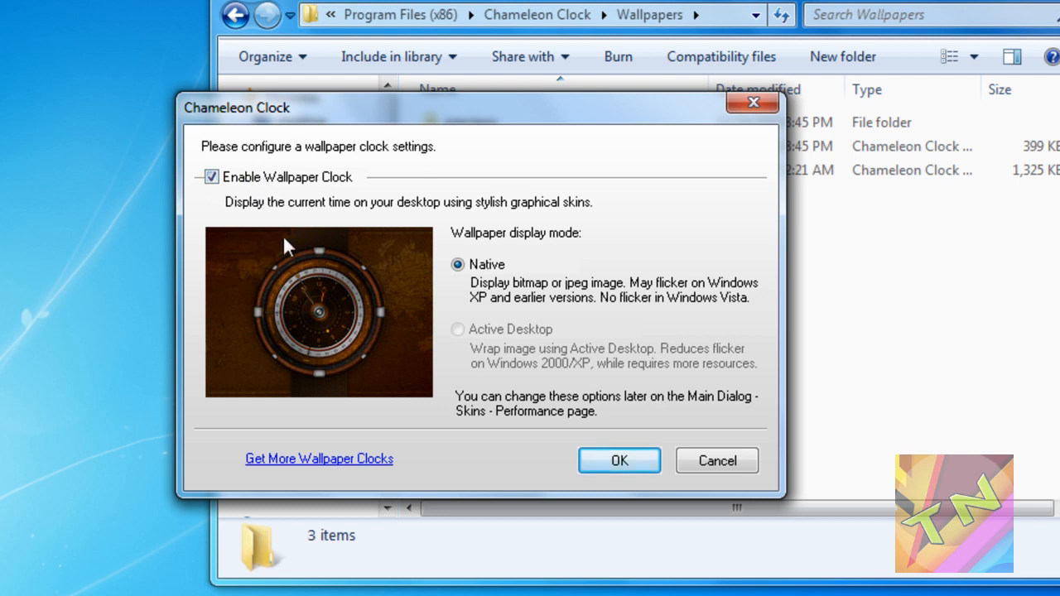
mouse_move(338, 190)
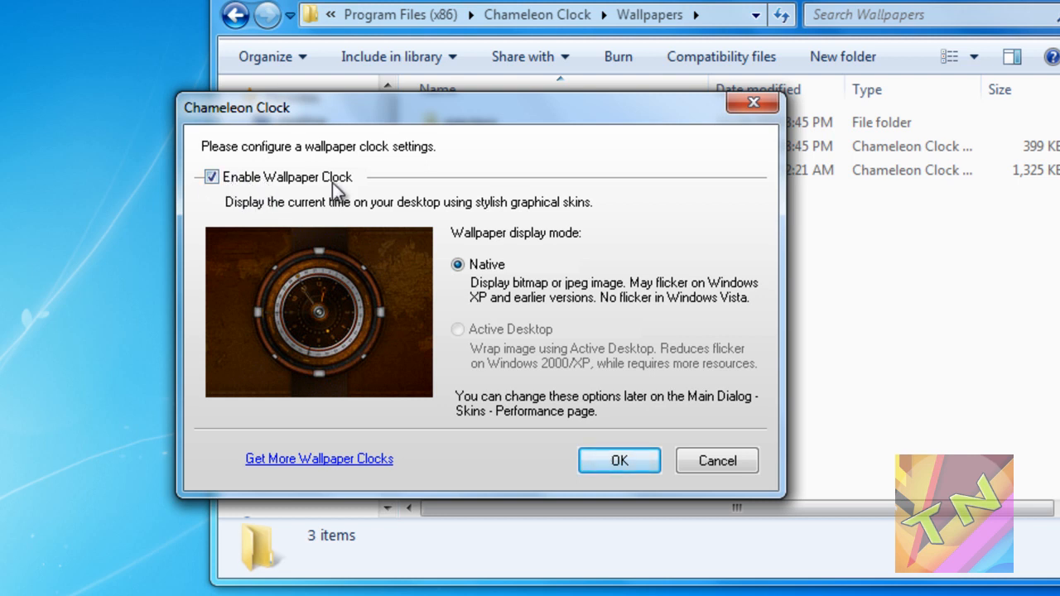
mouse_move(405, 224)
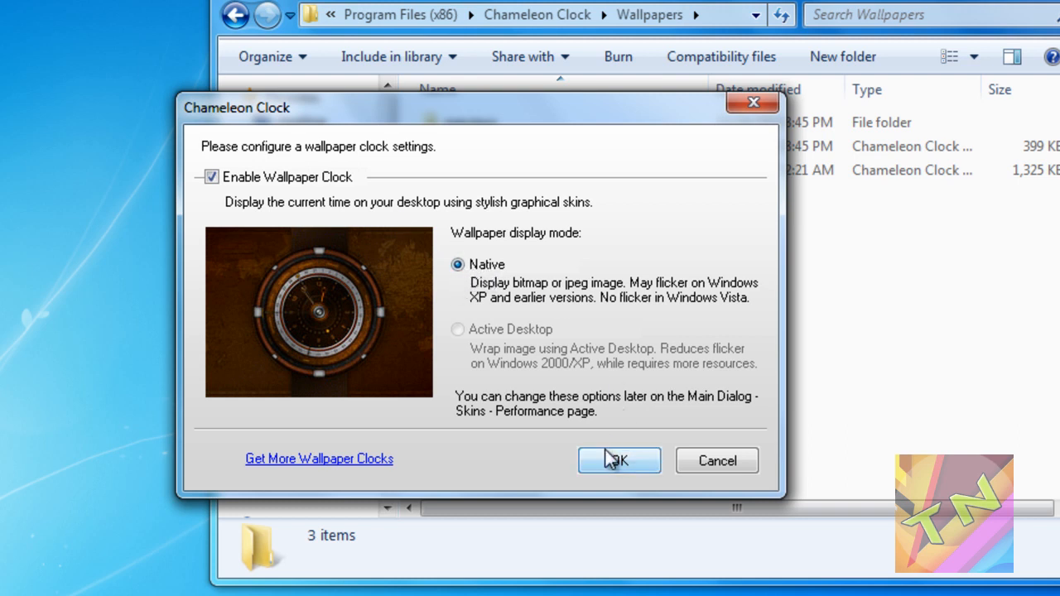
left_click(619, 461)
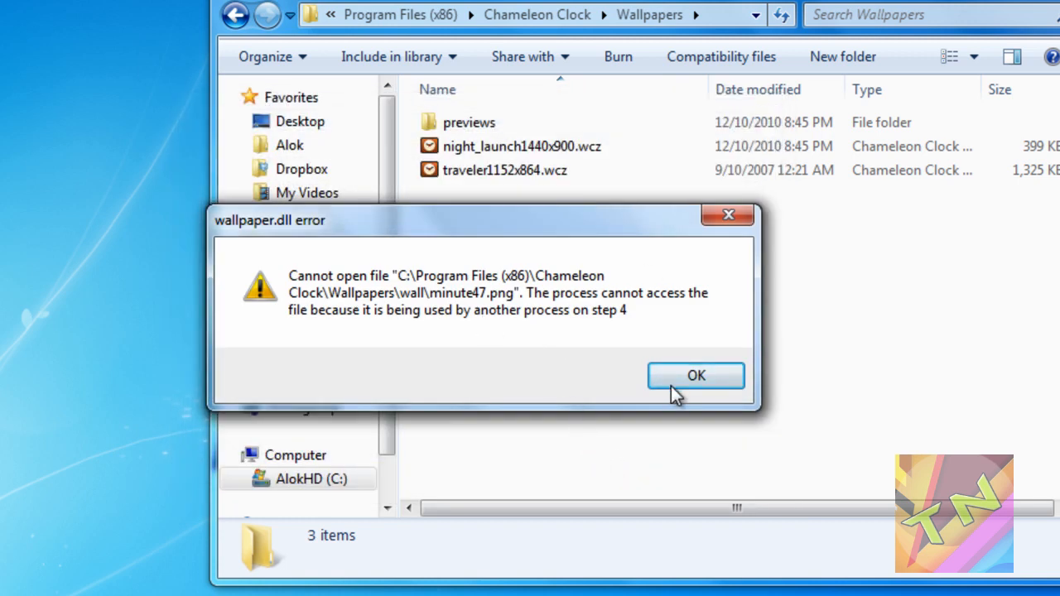
left_click(695, 374)
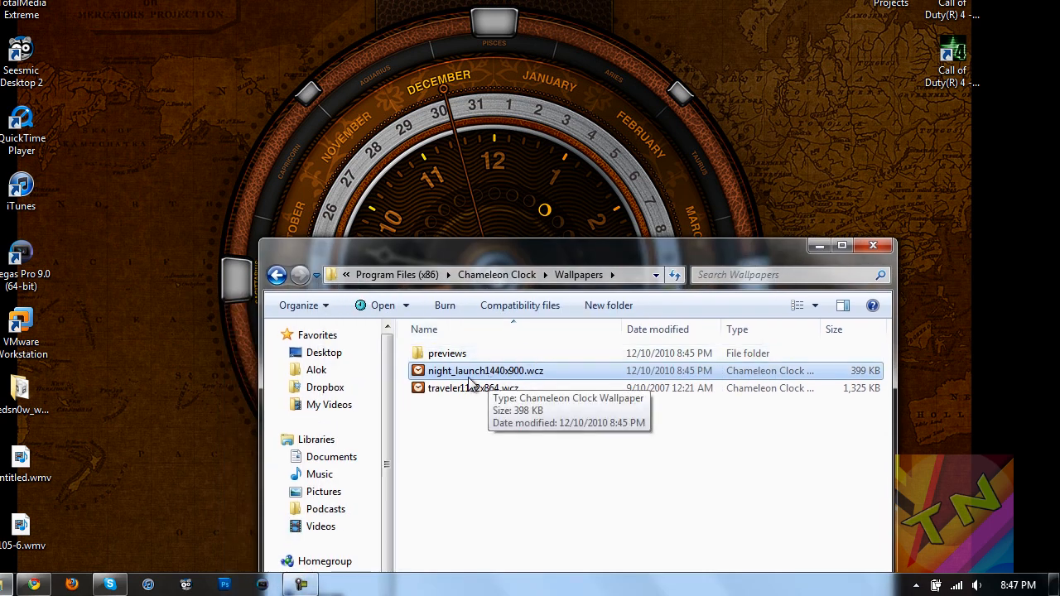
mouse_move(532, 450)
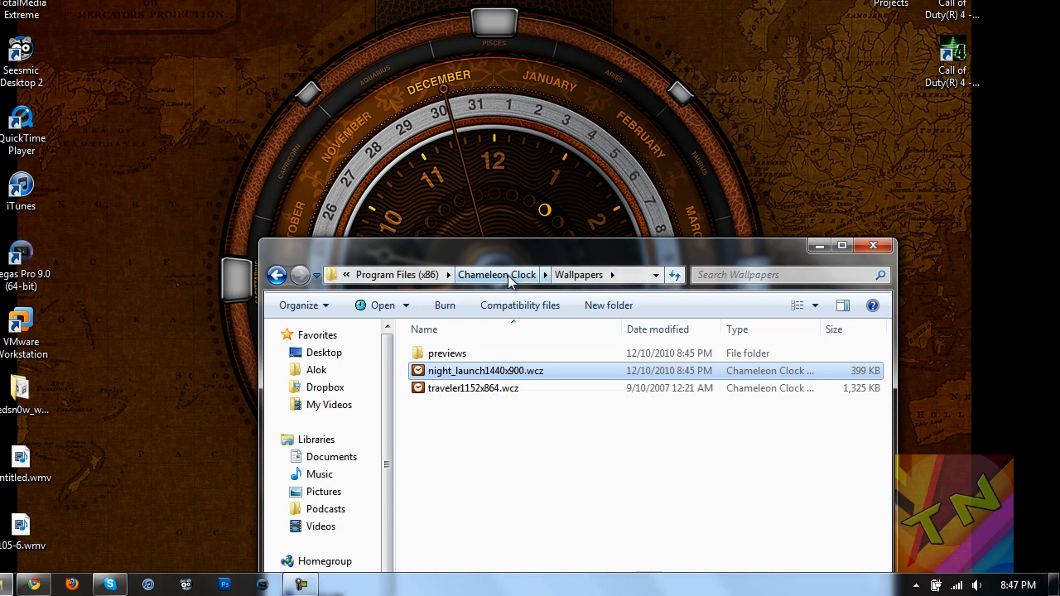
mouse_move(578, 447)
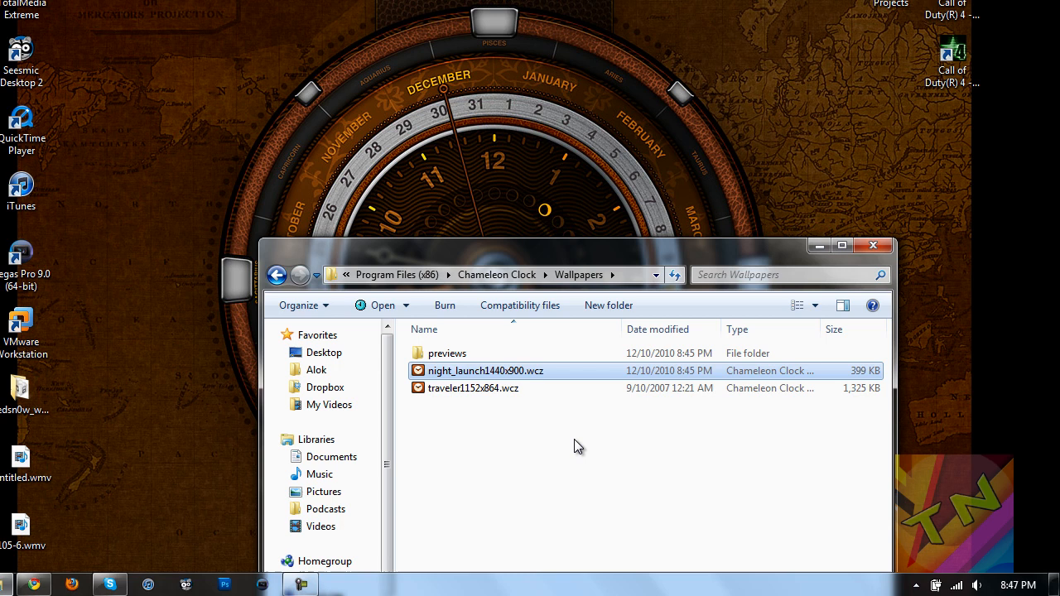
mouse_move(450, 375)
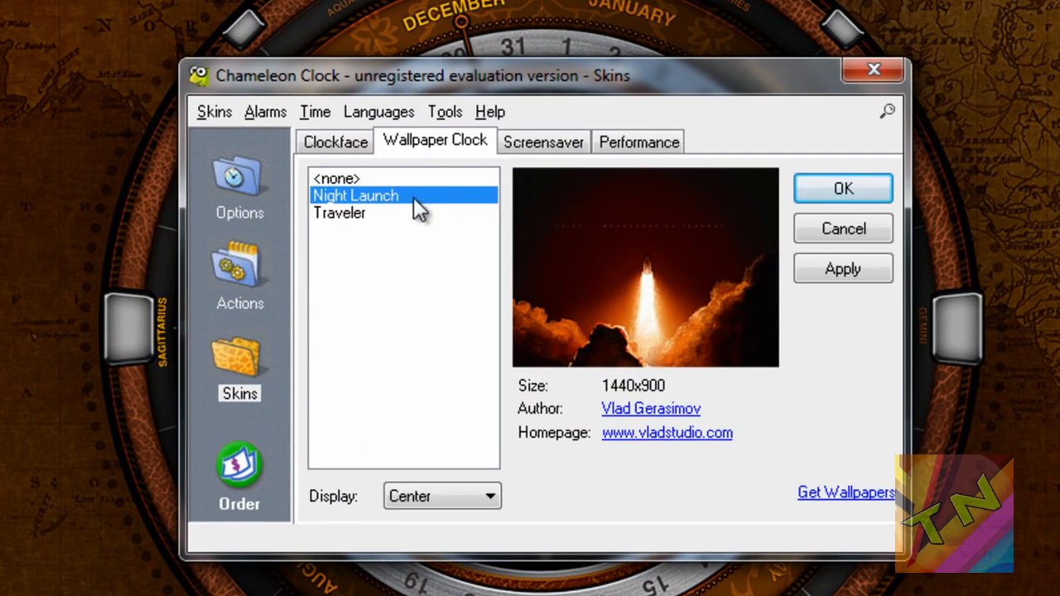
mouse_move(351, 207)
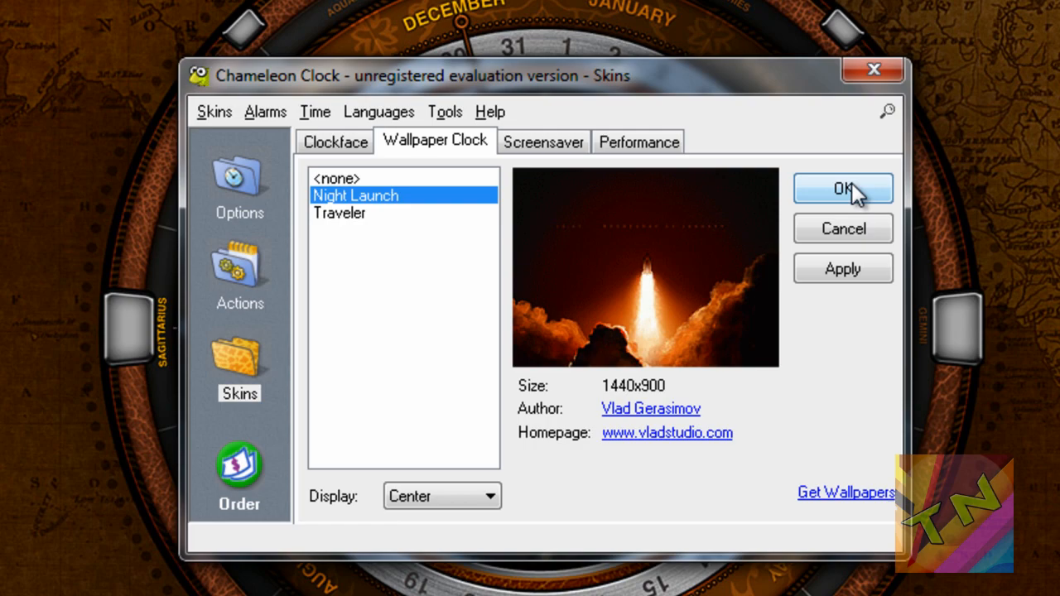
Confirm Night Launch as the wallpaper clock in the Skins settings
left_click(841, 188)
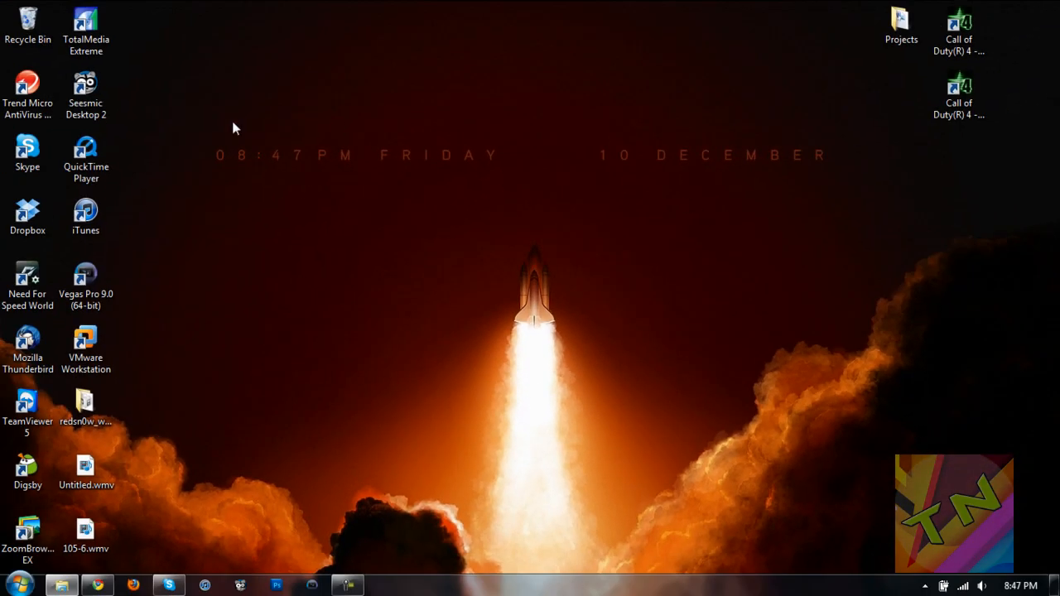
mouse_move(855, 450)
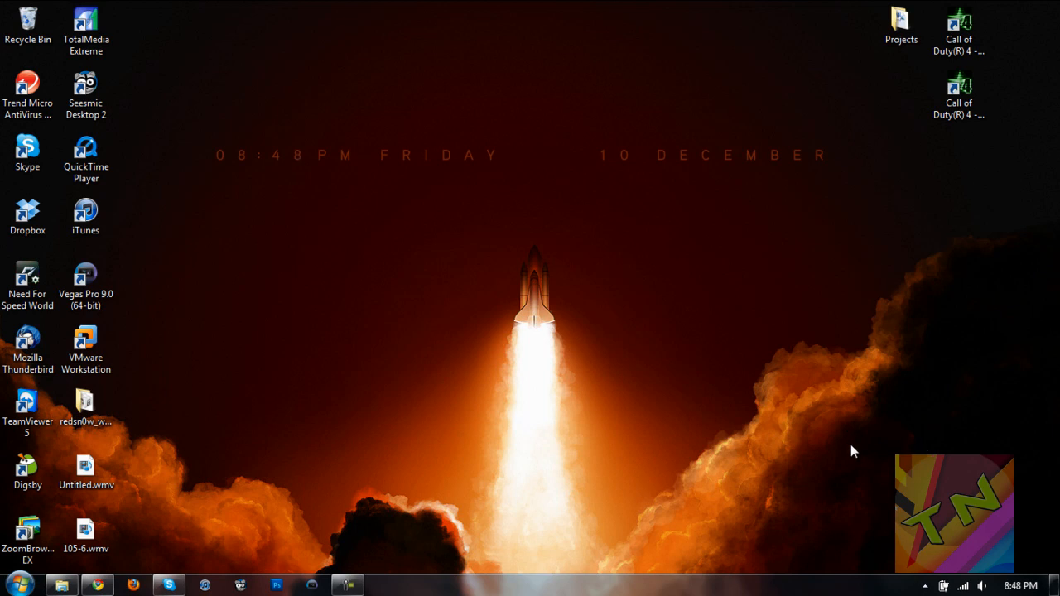
mouse_move(589, 387)
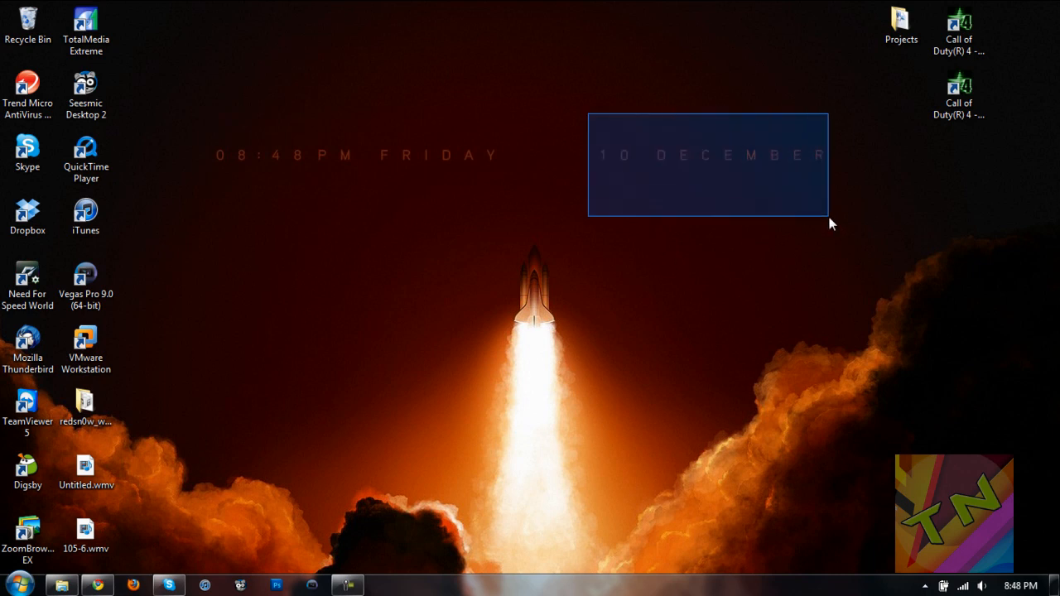
left_click(1019, 584)
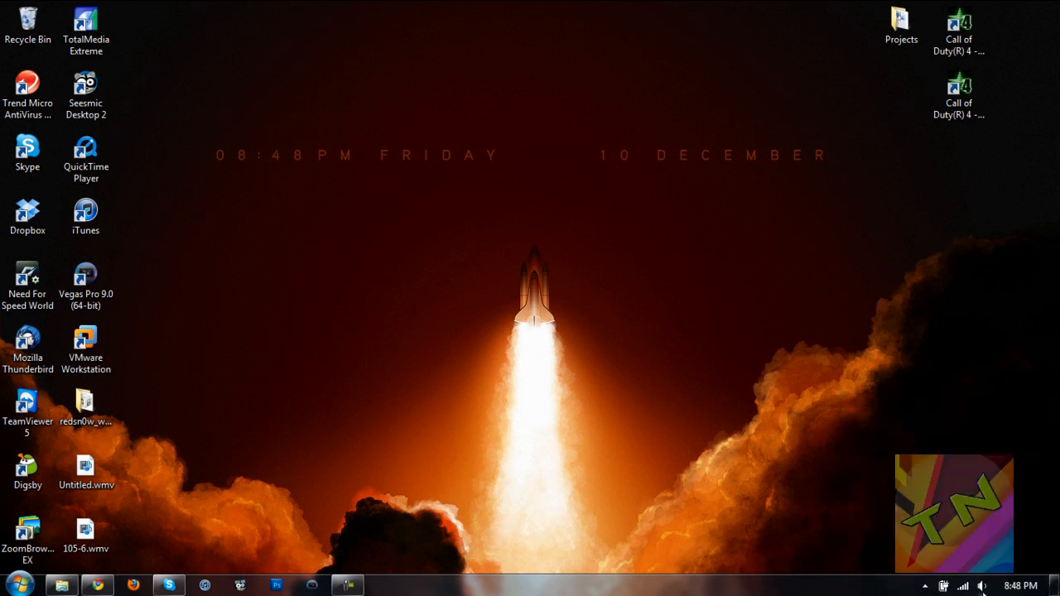
mouse_move(854, 258)
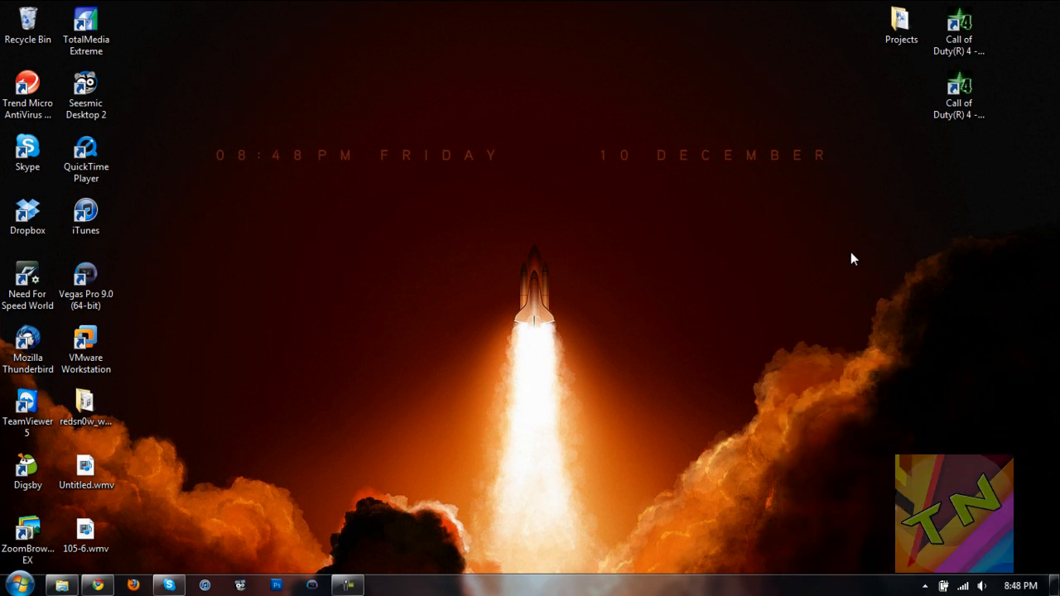
mouse_move(184, 111)
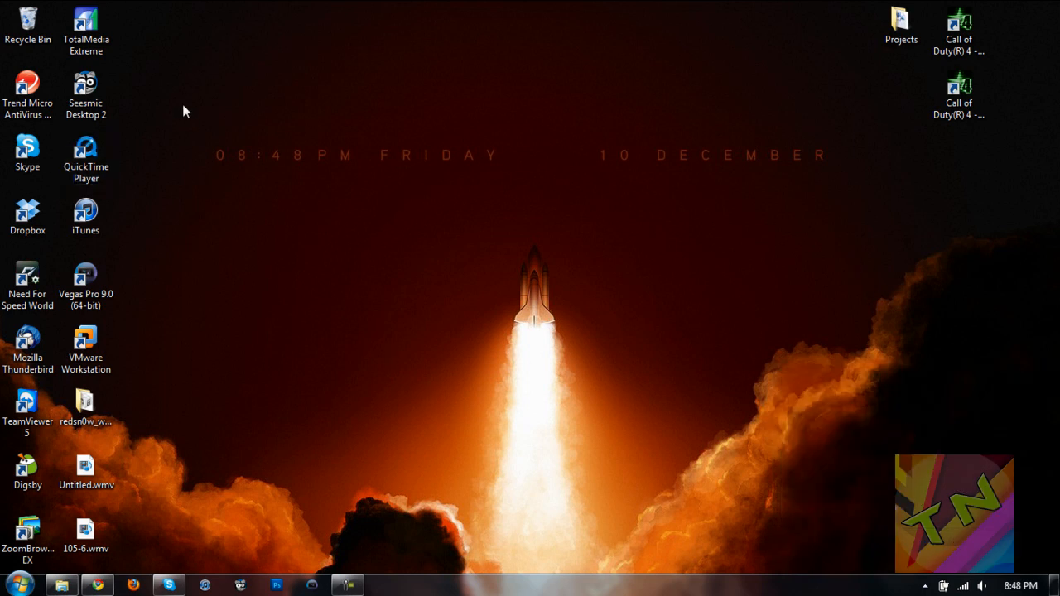